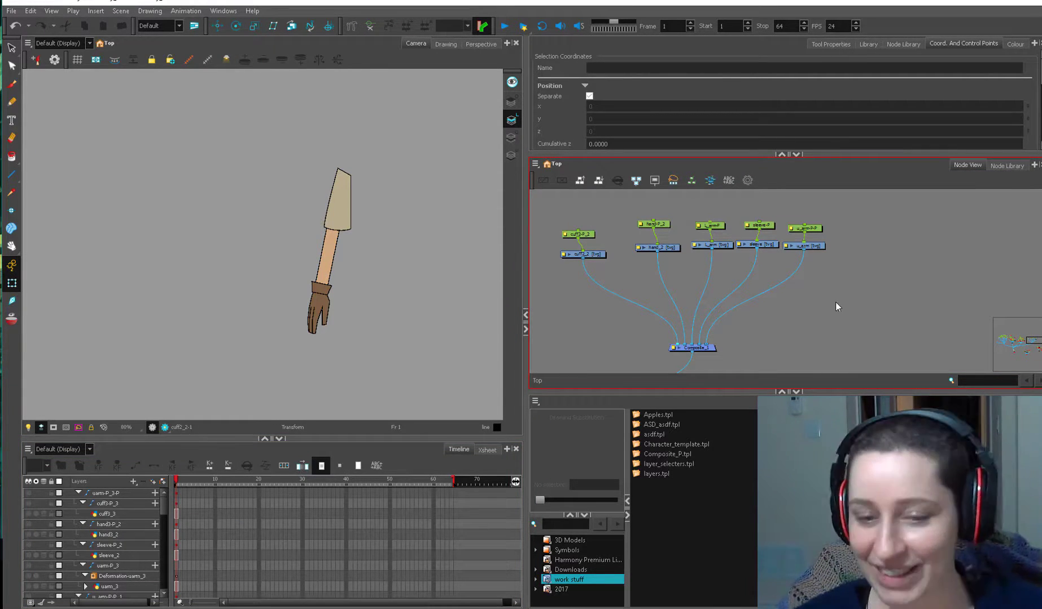
mouse_move(634, 267)
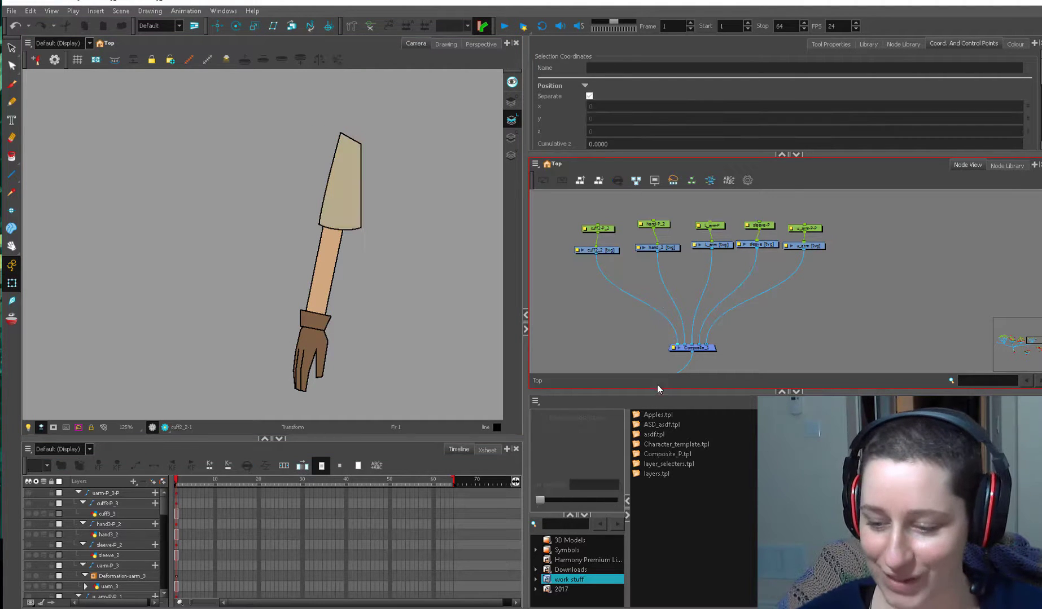
- Inspect the cuff, upper arm and sleeve drawings by selecting each
click(596, 252)
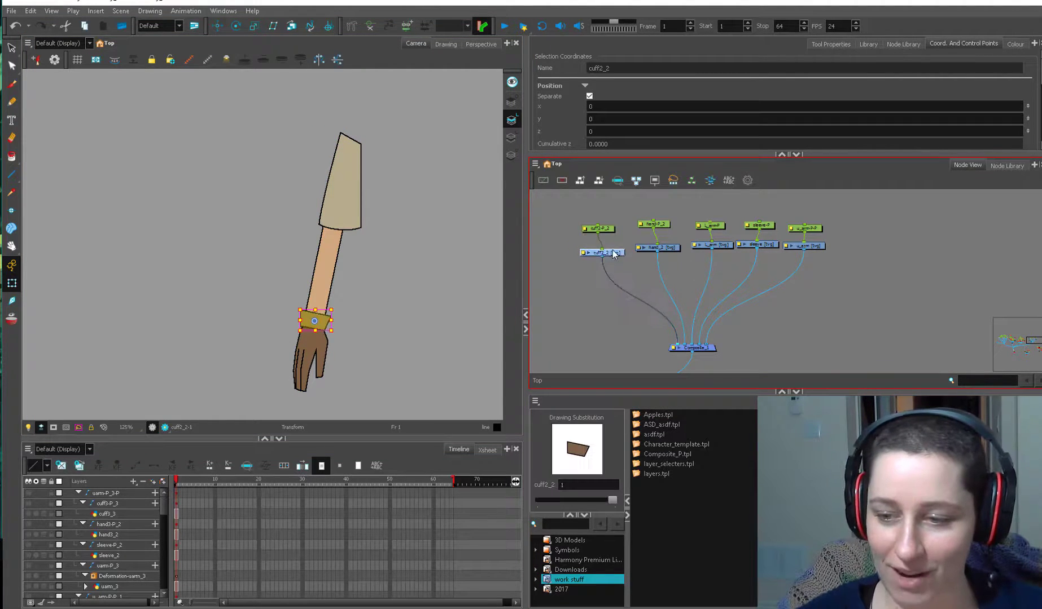
click(709, 244)
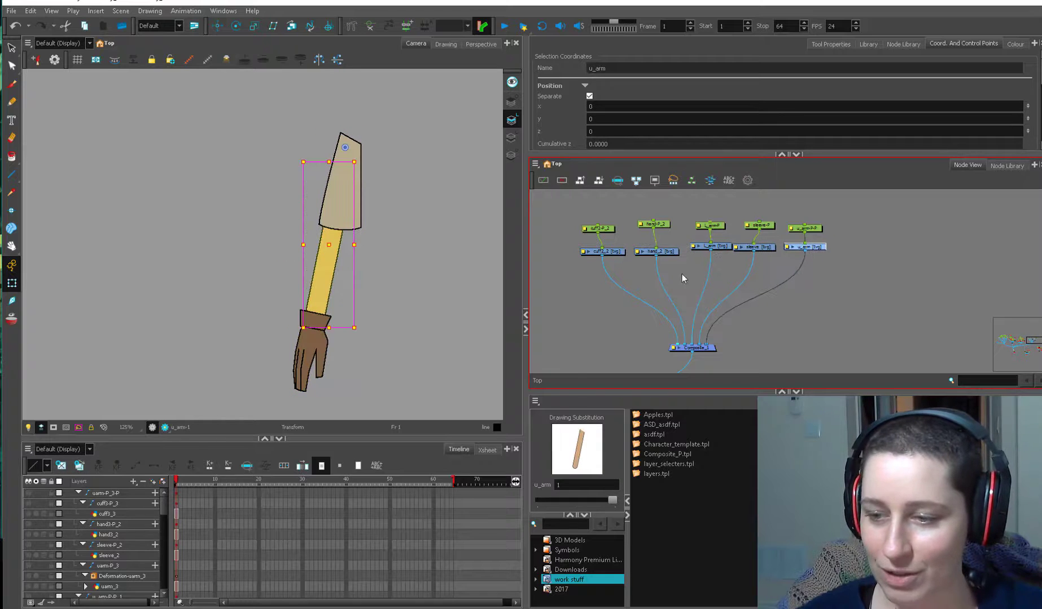
mouse_move(569, 287)
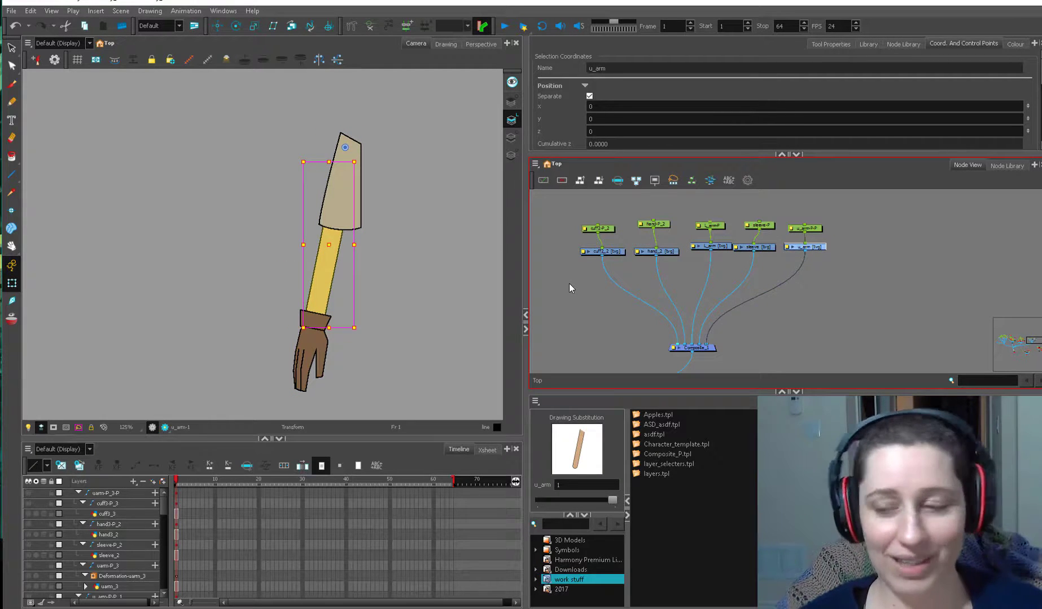
click(754, 246)
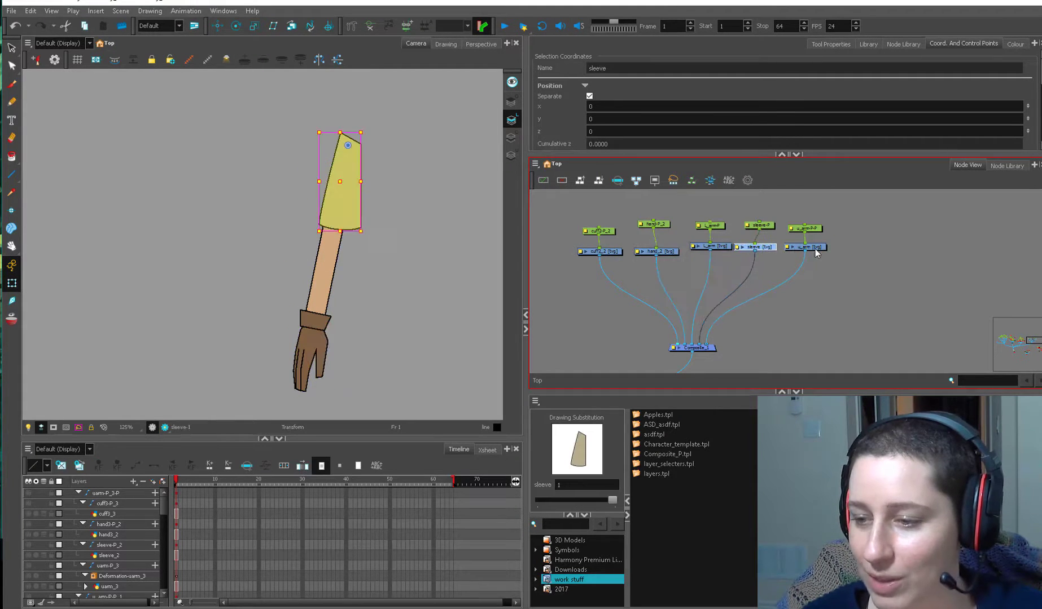
click(654, 253)
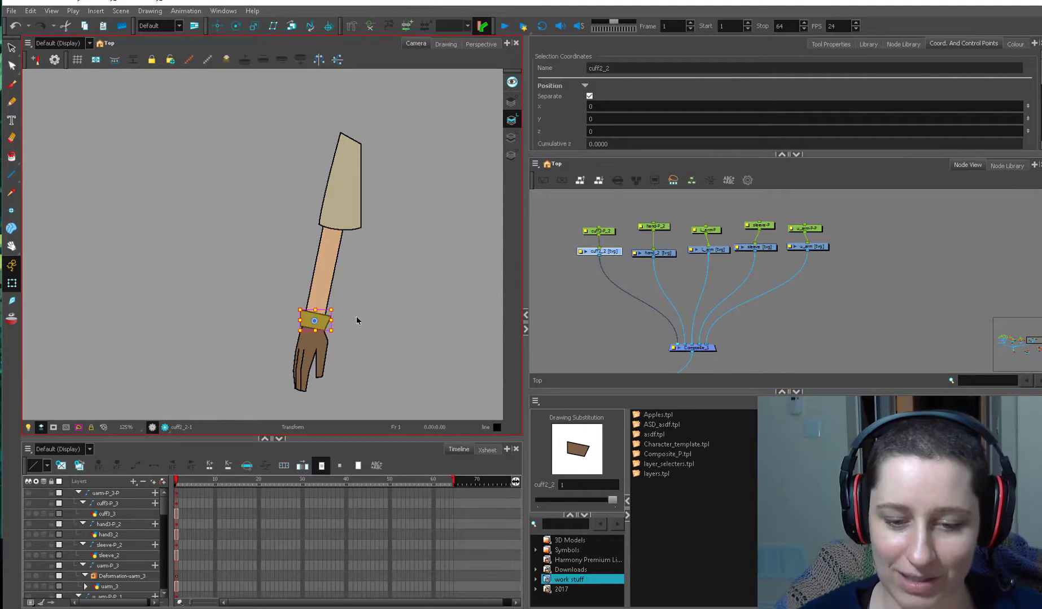
- Select the upper arm and hand pegs, try Rotate, and bring in the new hand element
click(708, 251)
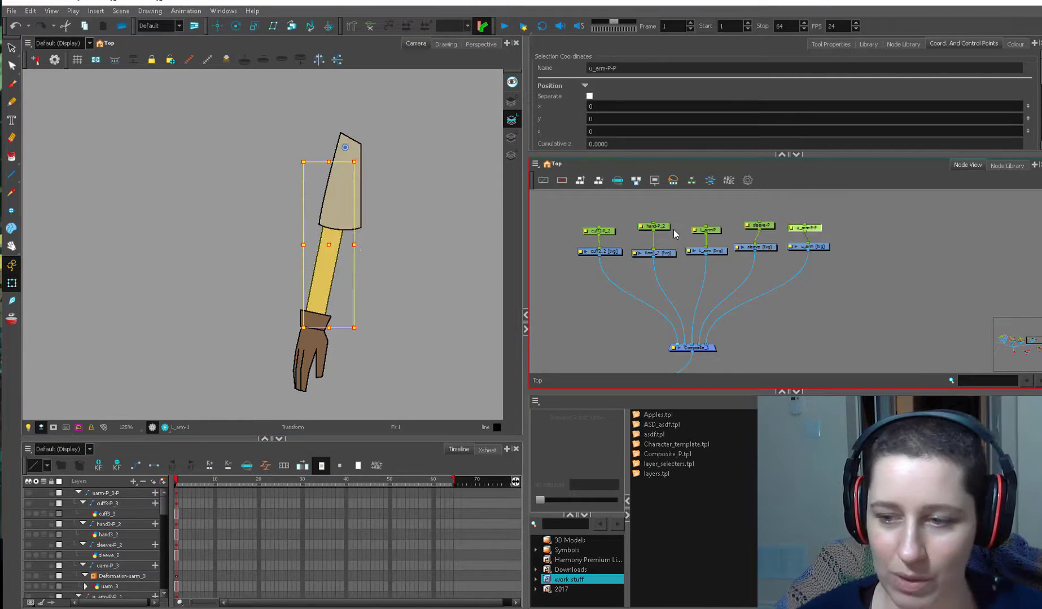
click(705, 230)
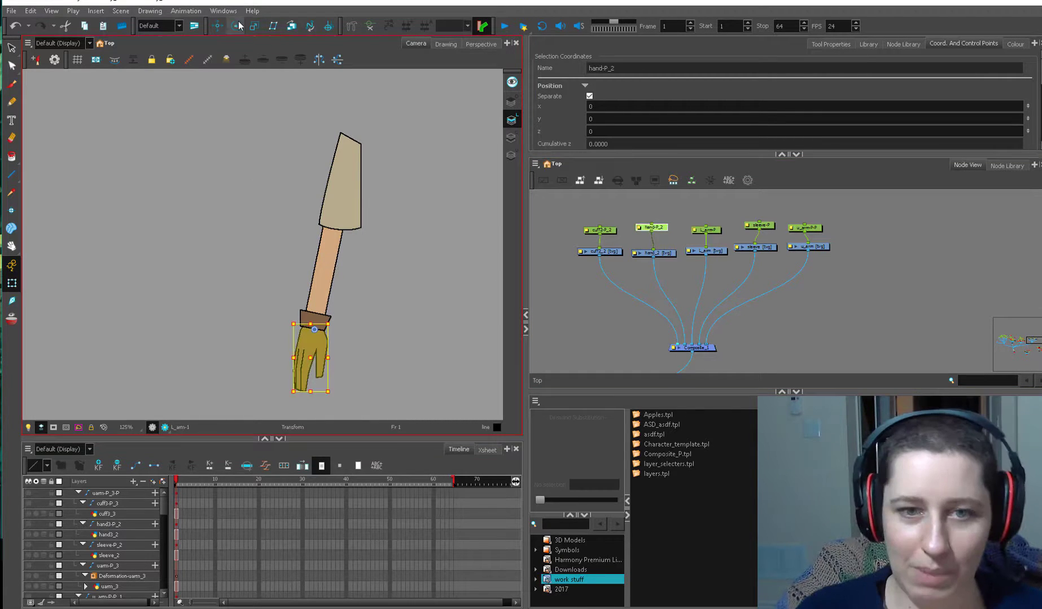
click(236, 26)
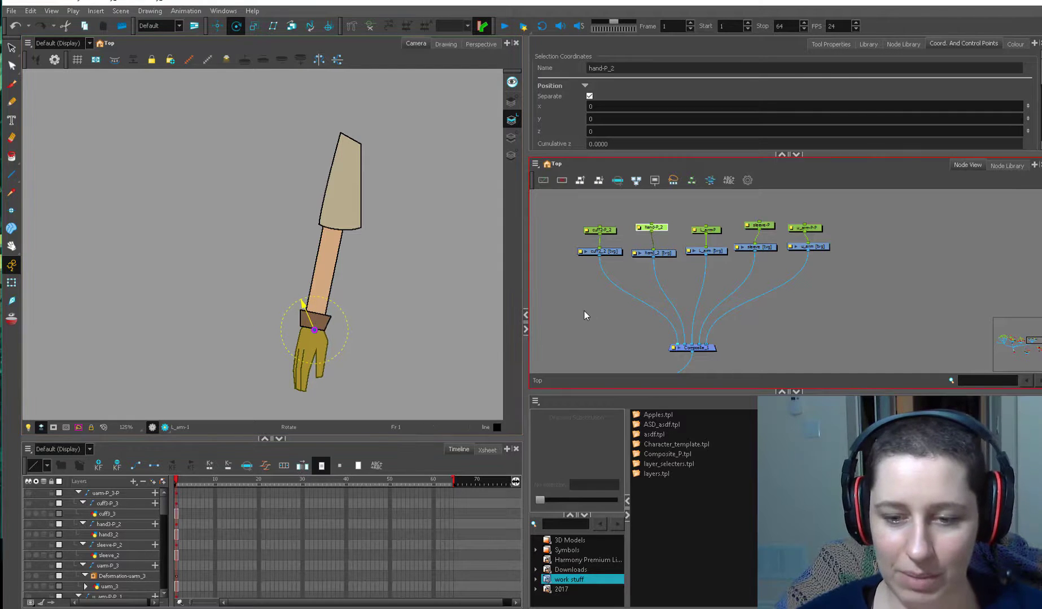
click(623, 304)
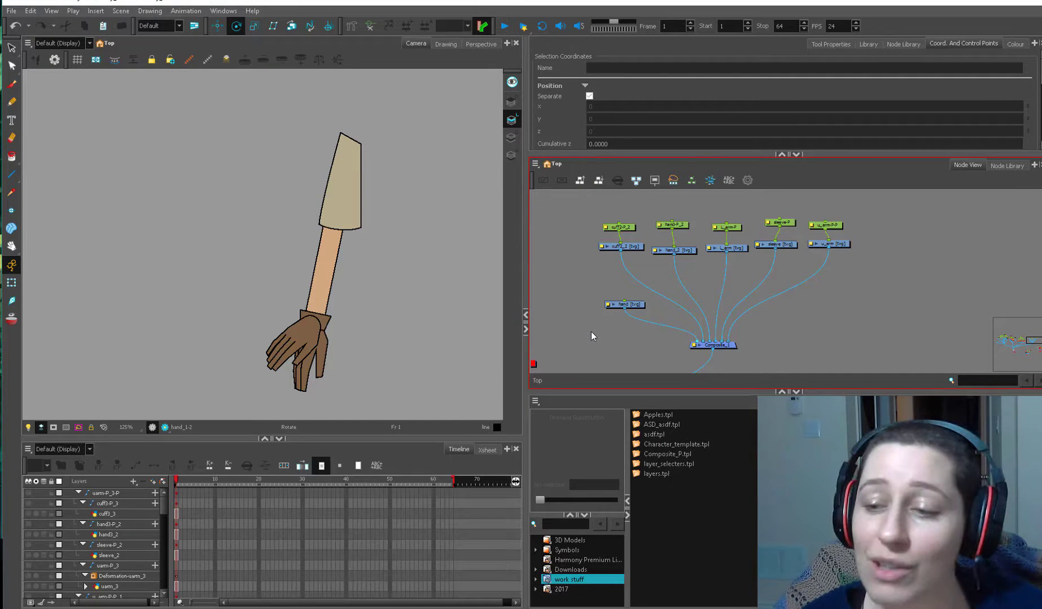
- Select the new hand layer and open the Select tool's alternative modes
click(623, 305)
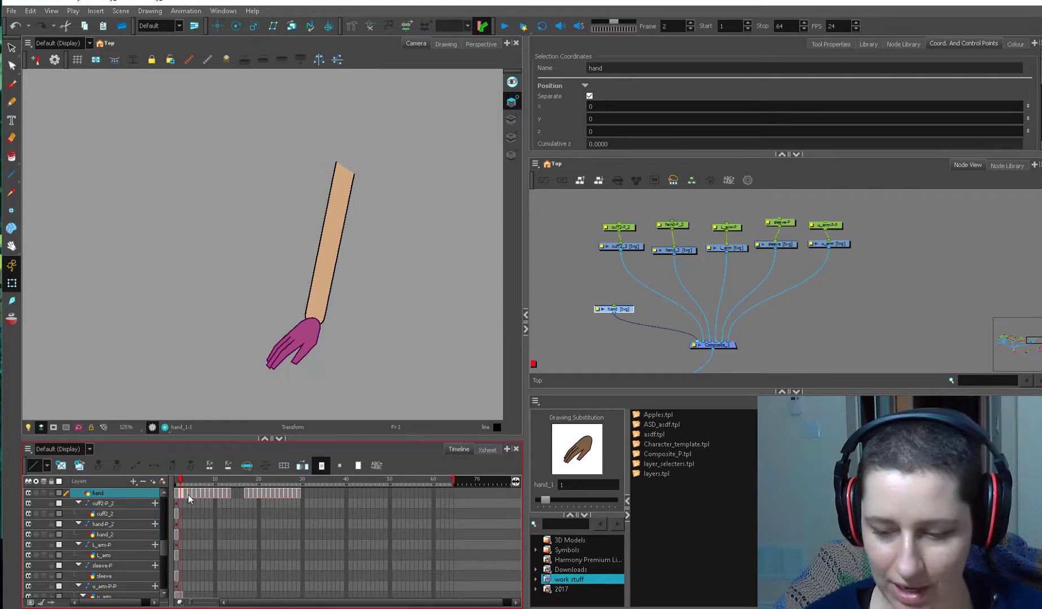
click(216, 480)
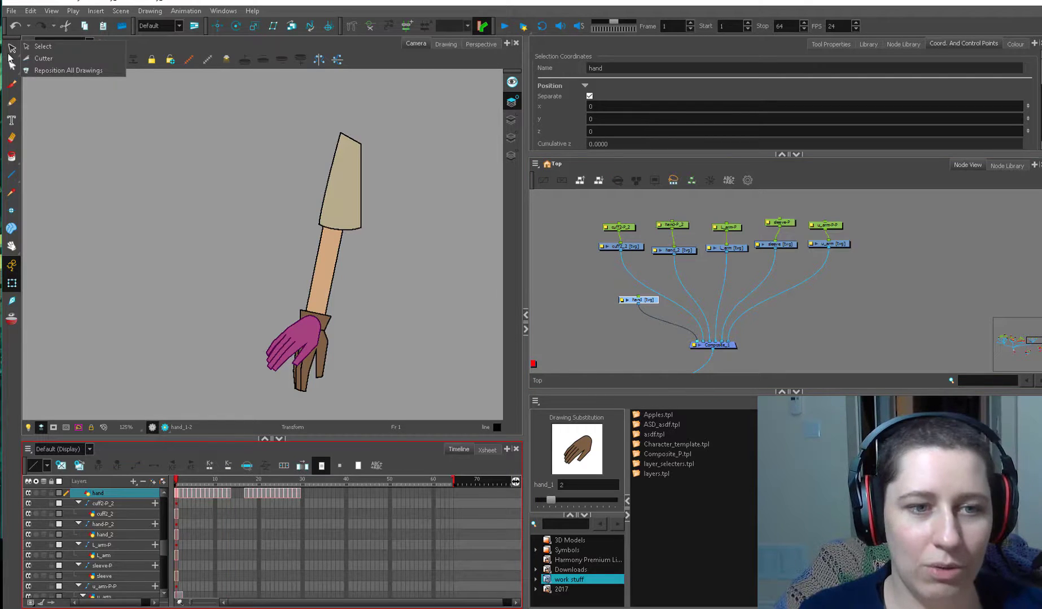
mouse_move(68, 71)
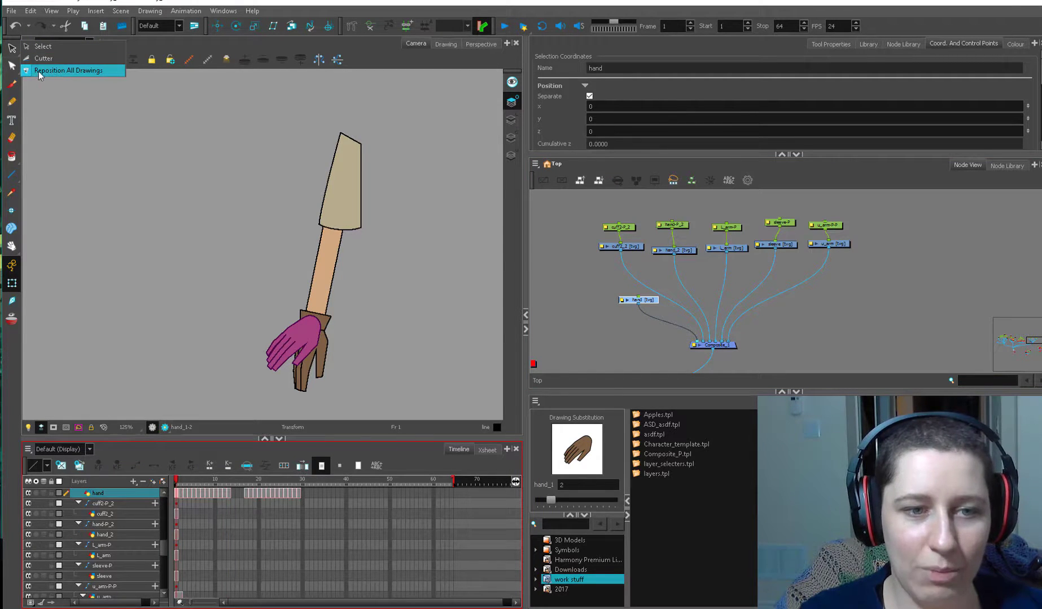
- Reposition all hand drawings onto the wrist and check frames 12, 18, 17 and 25
click(69, 70)
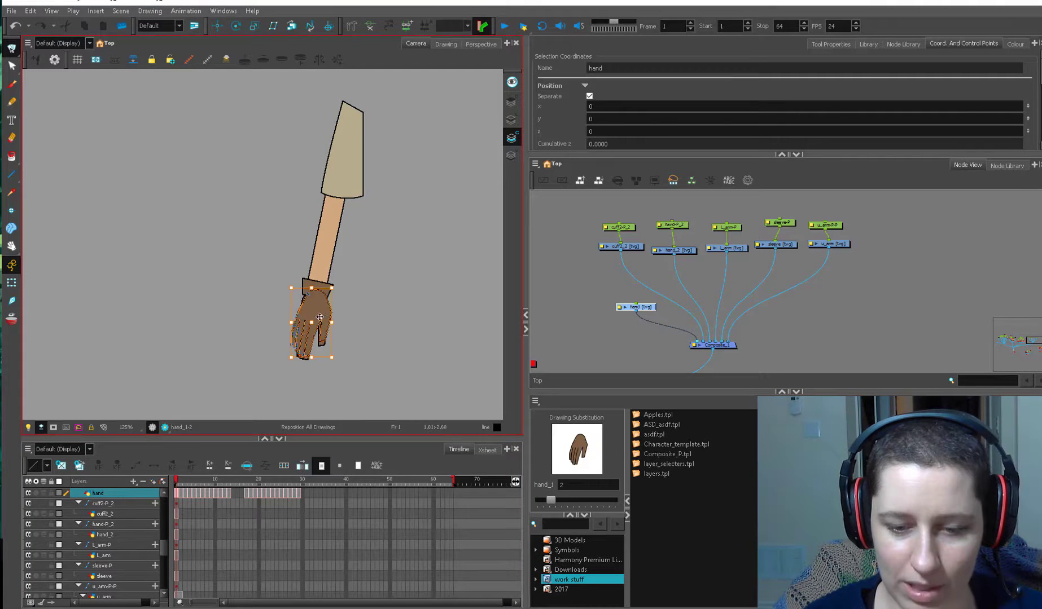
click(222, 482)
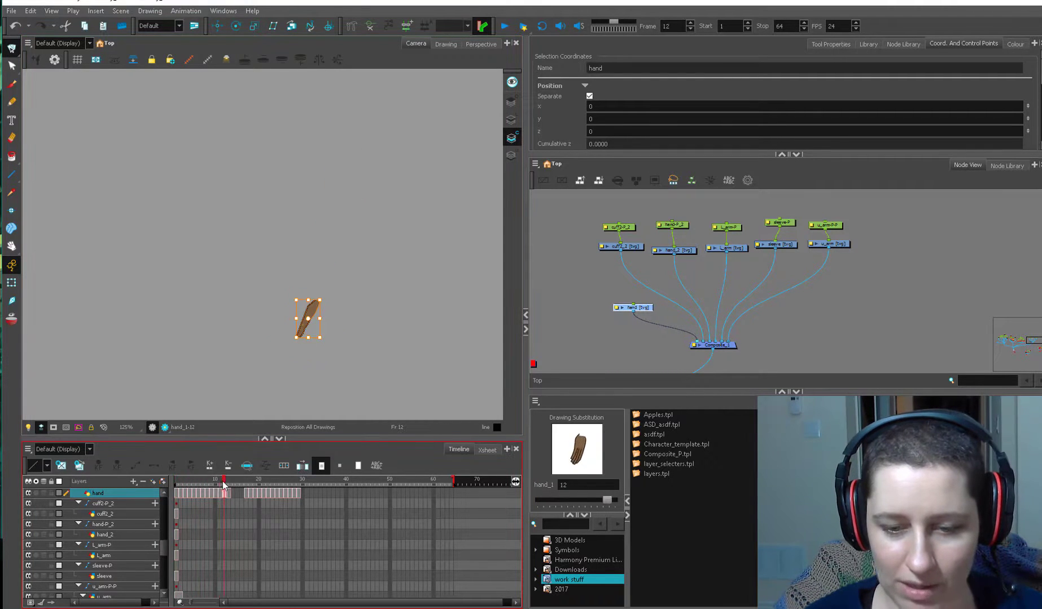
click(176, 481)
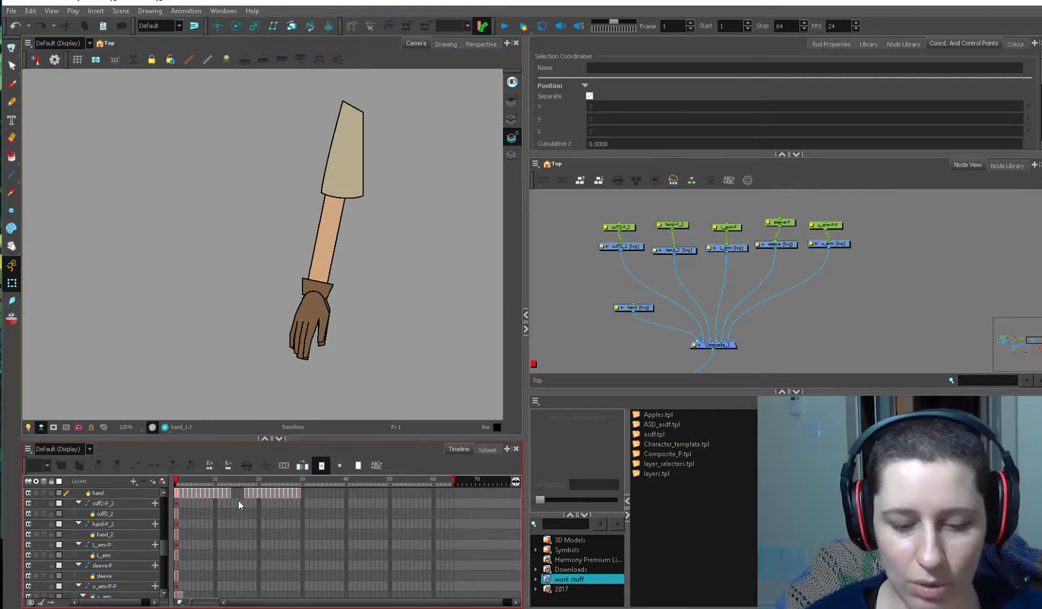
click(248, 479)
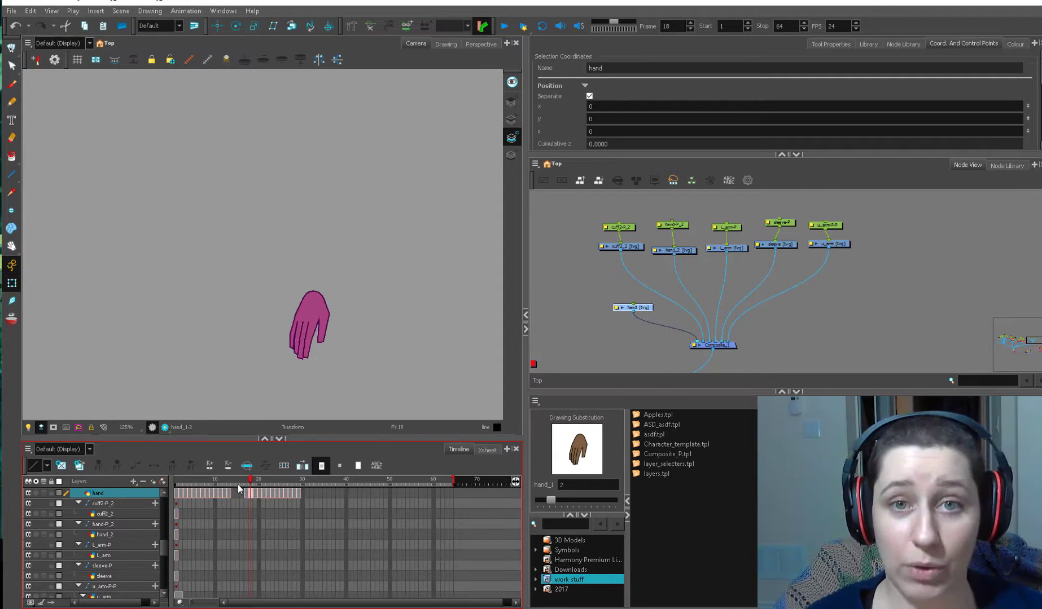
click(258, 495)
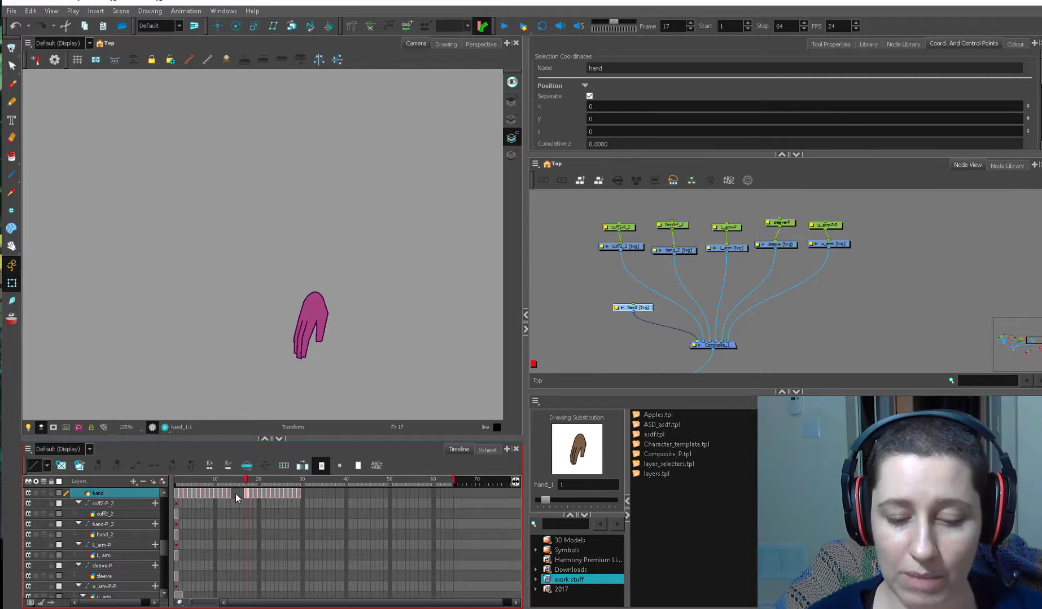
click(302, 480)
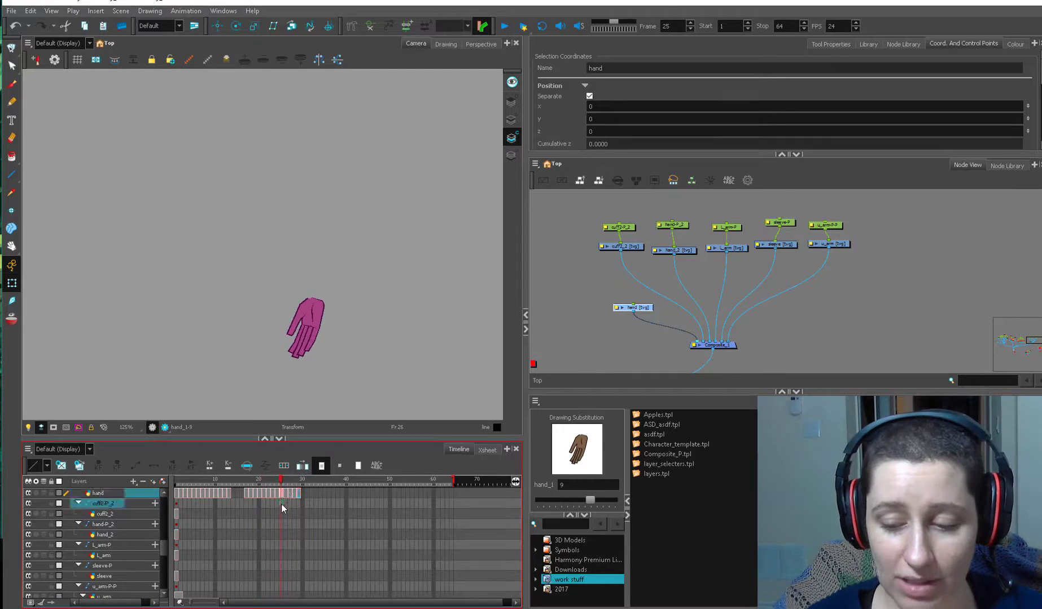
key(Right)
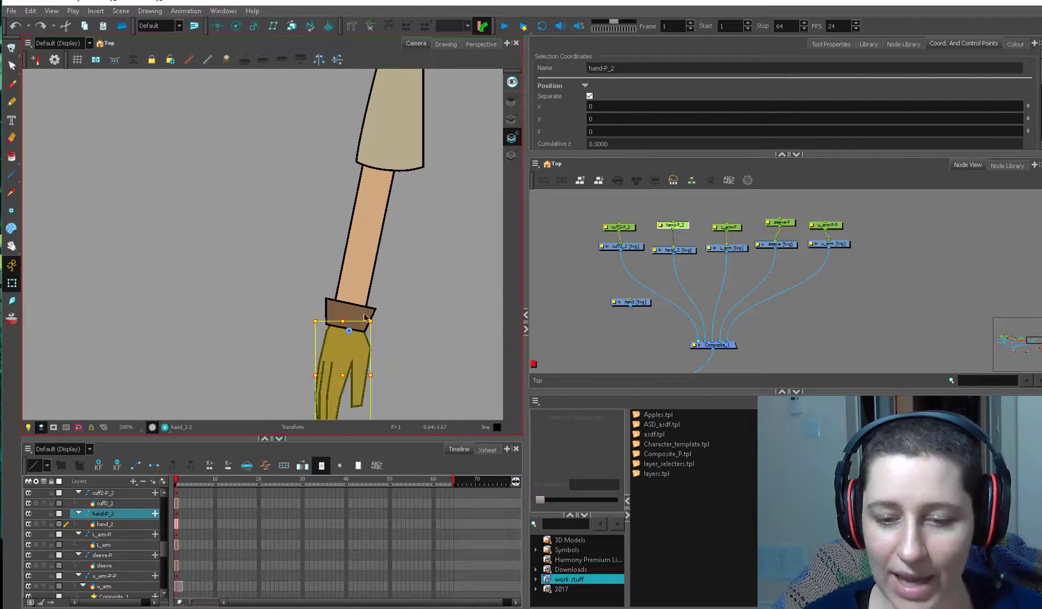
- Connect the hand peg to the new hand node, disconnecting the old hand_2 node
click(105, 504)
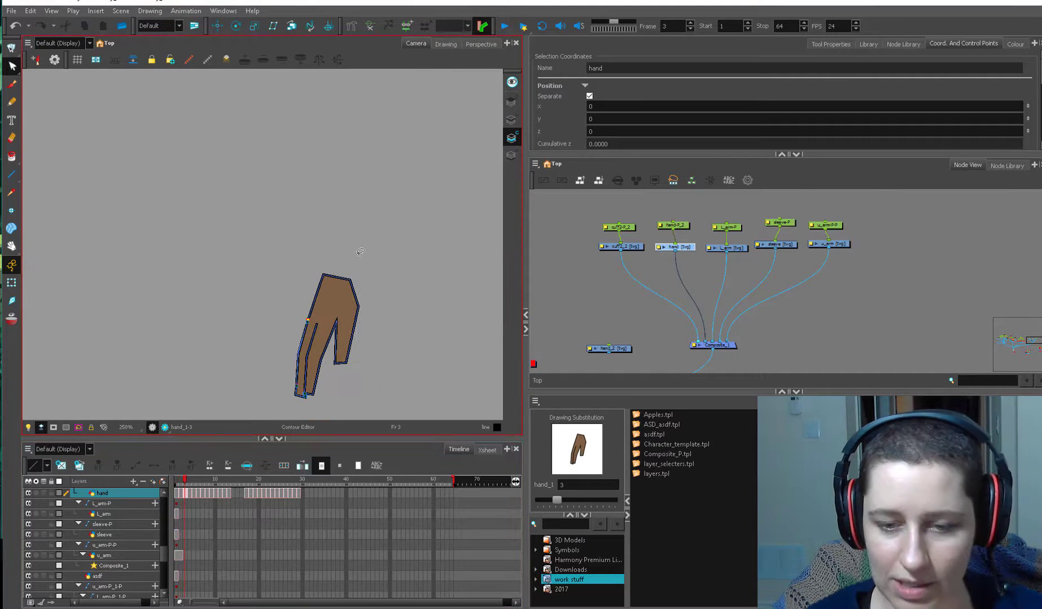
scroll(up, 3)
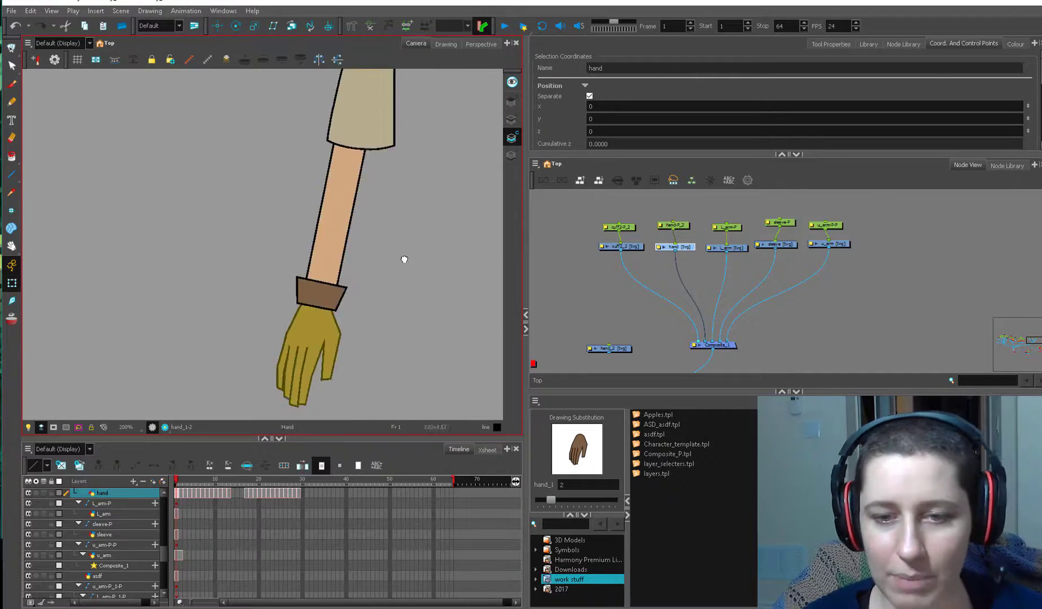
click(312, 340)
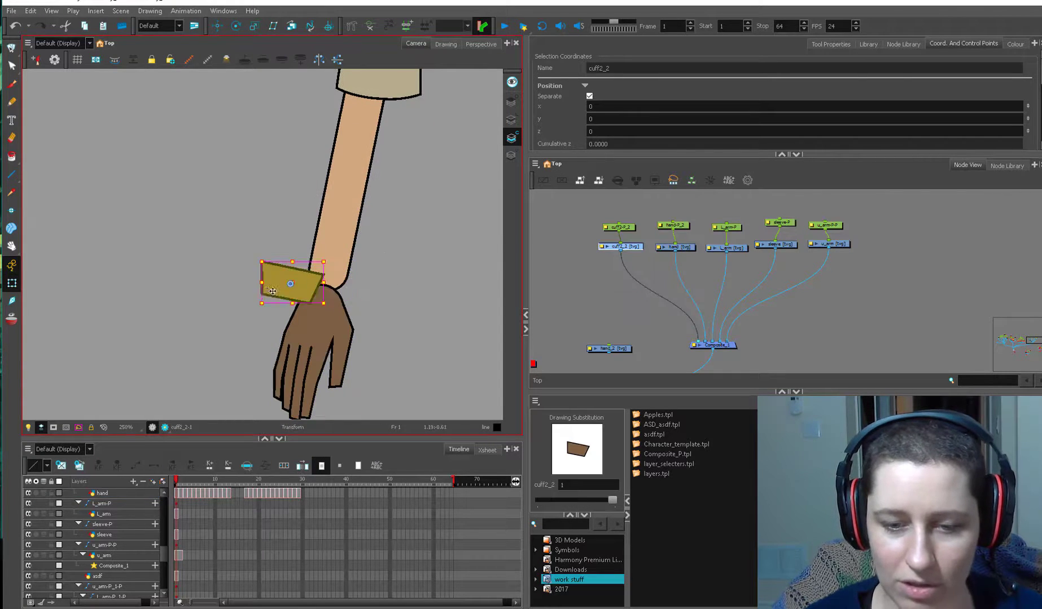
- Move the cuff, hand and sleeve drawings so they join the upper arm
click(101, 493)
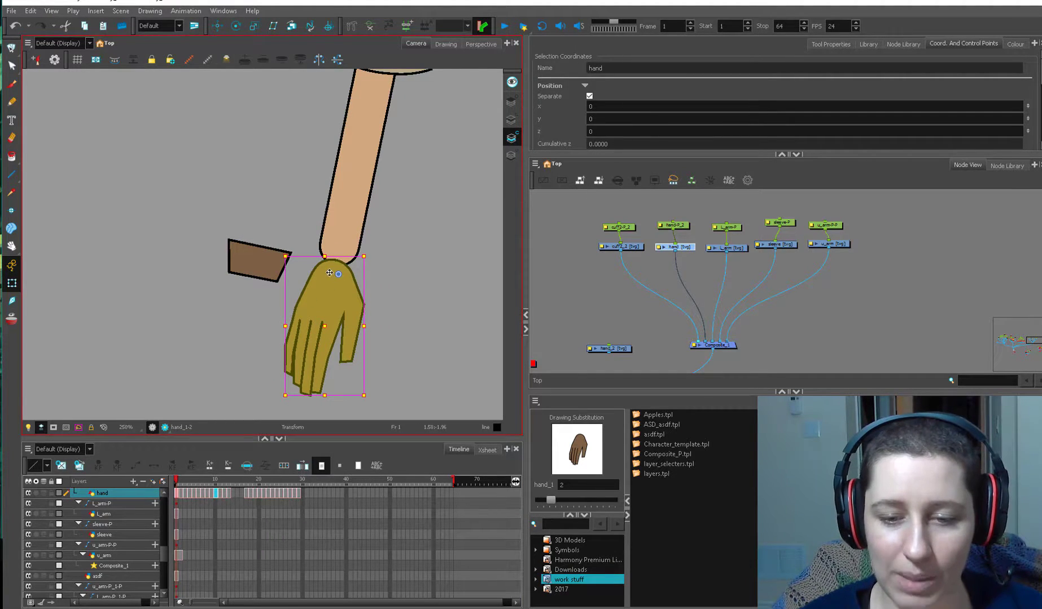
right_click(653, 434)
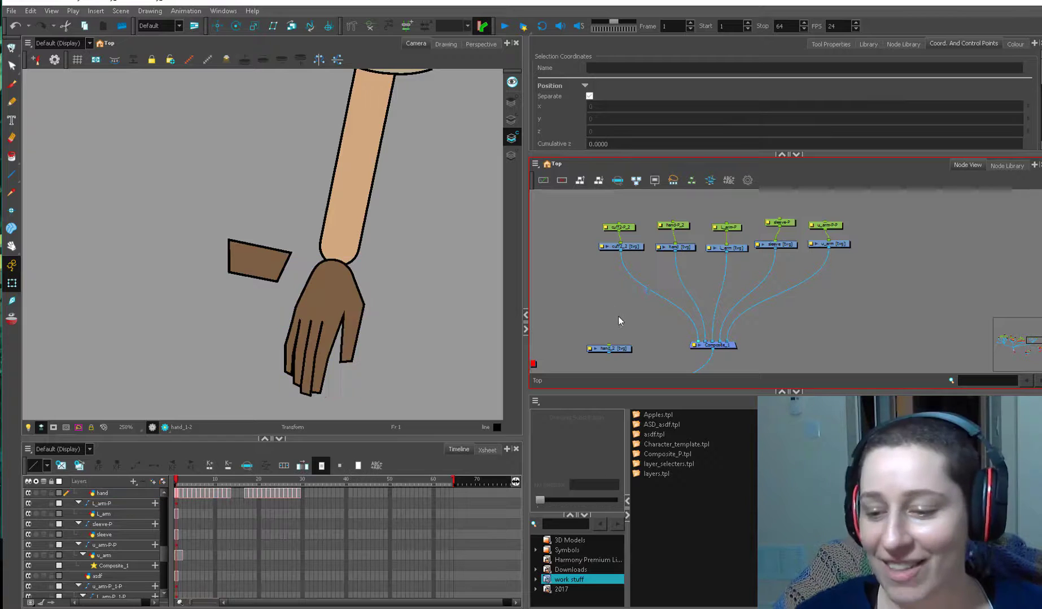
click(101, 493)
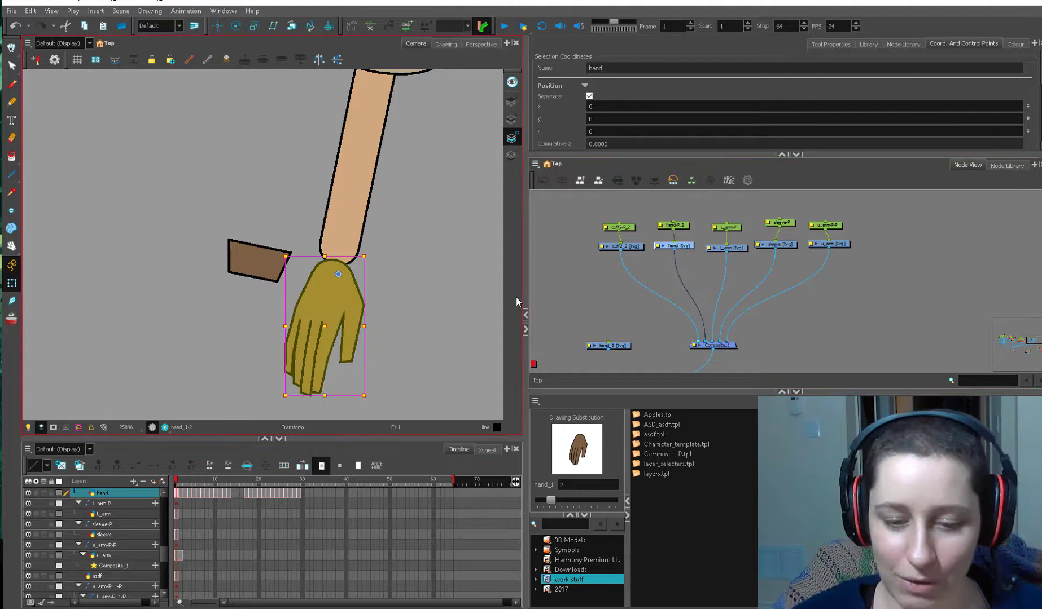
click(202, 480)
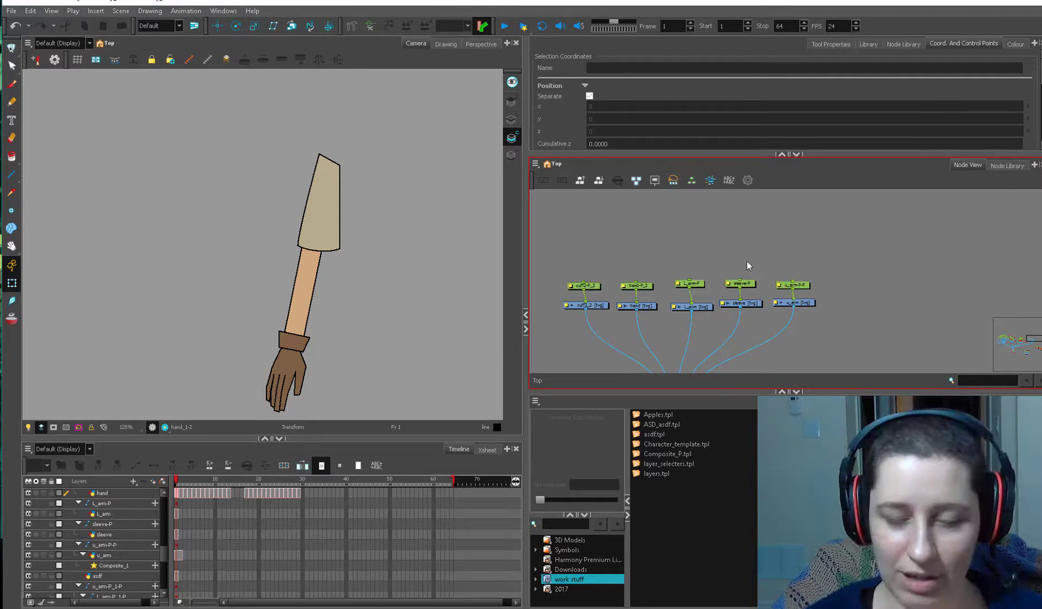
- Add a parent peg above the upper arm peg and connect the sleeve peg beneath it
click(690, 307)
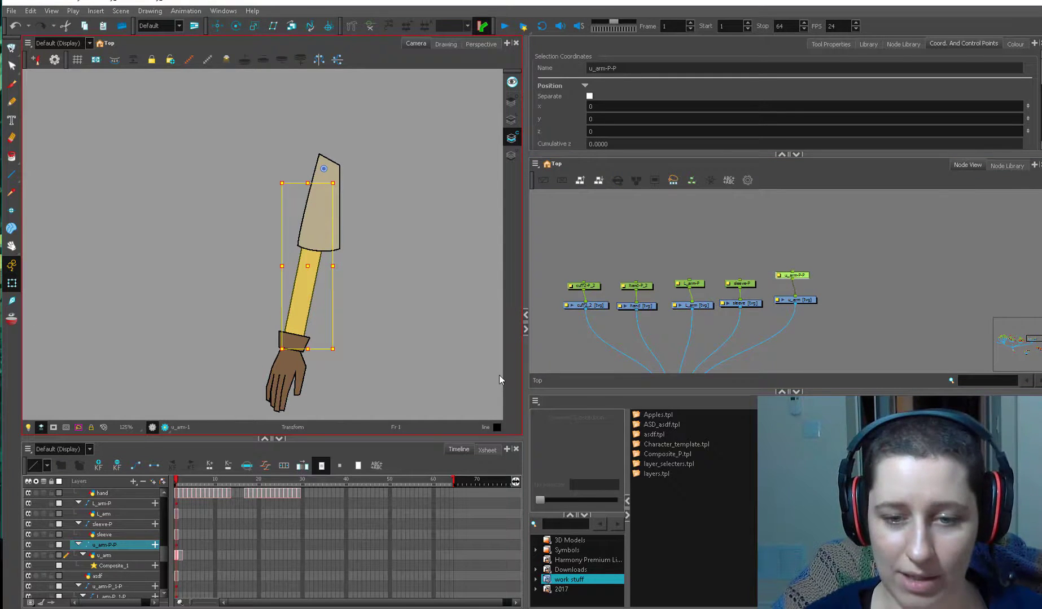
click(104, 535)
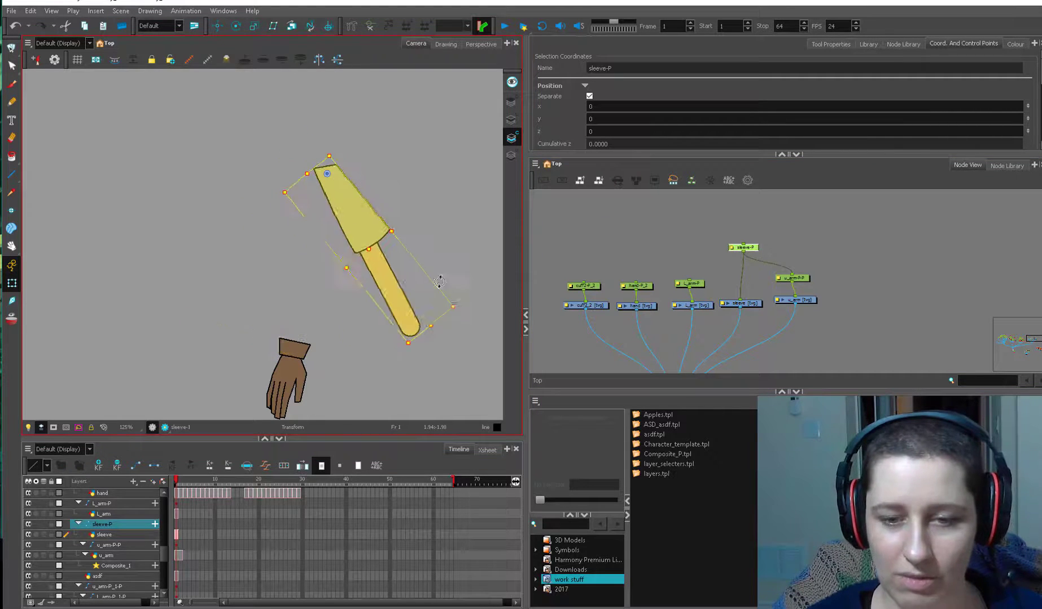
click(103, 535)
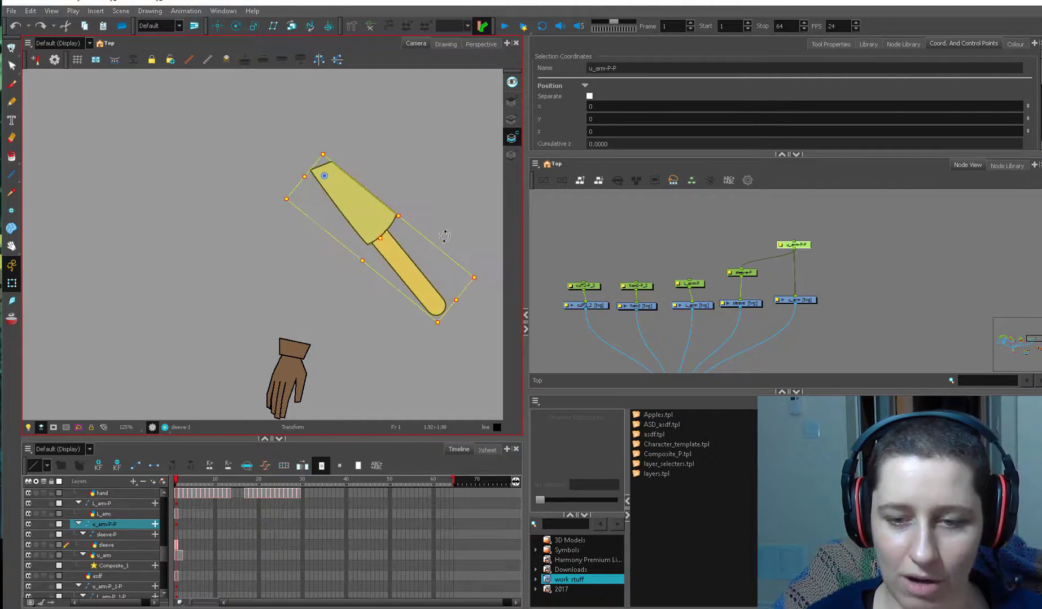
click(106, 545)
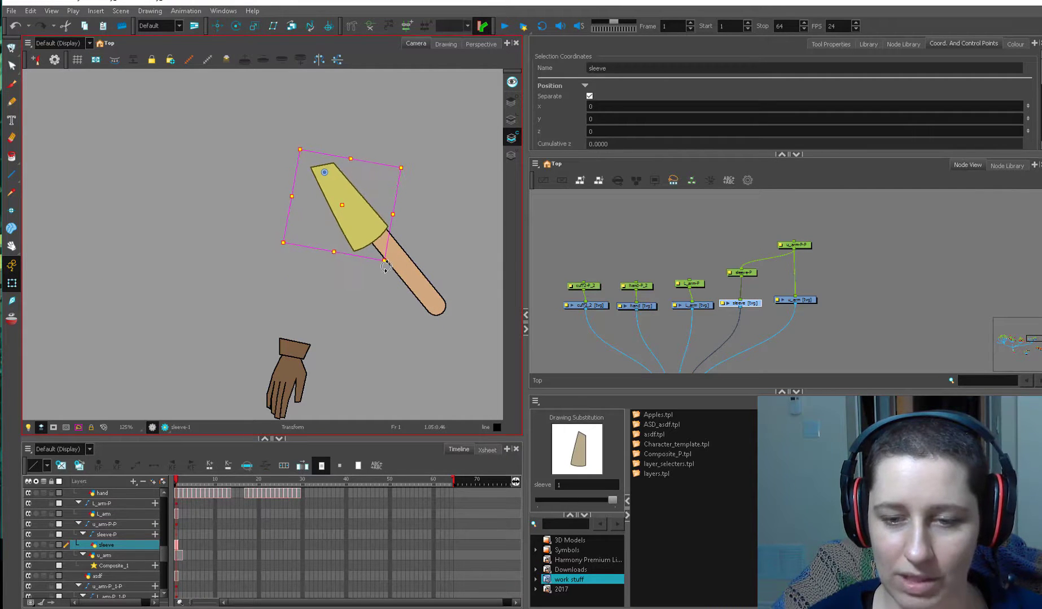
- Reset the rotation and give the upper-arm pegs matching Pivot X/Y values
click(105, 555)
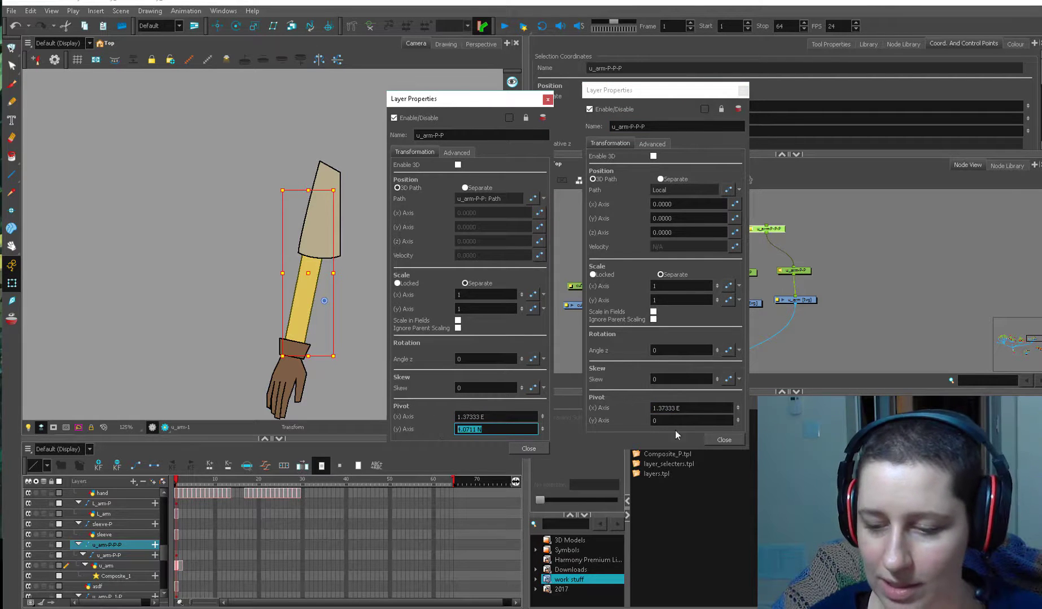
click(723, 439)
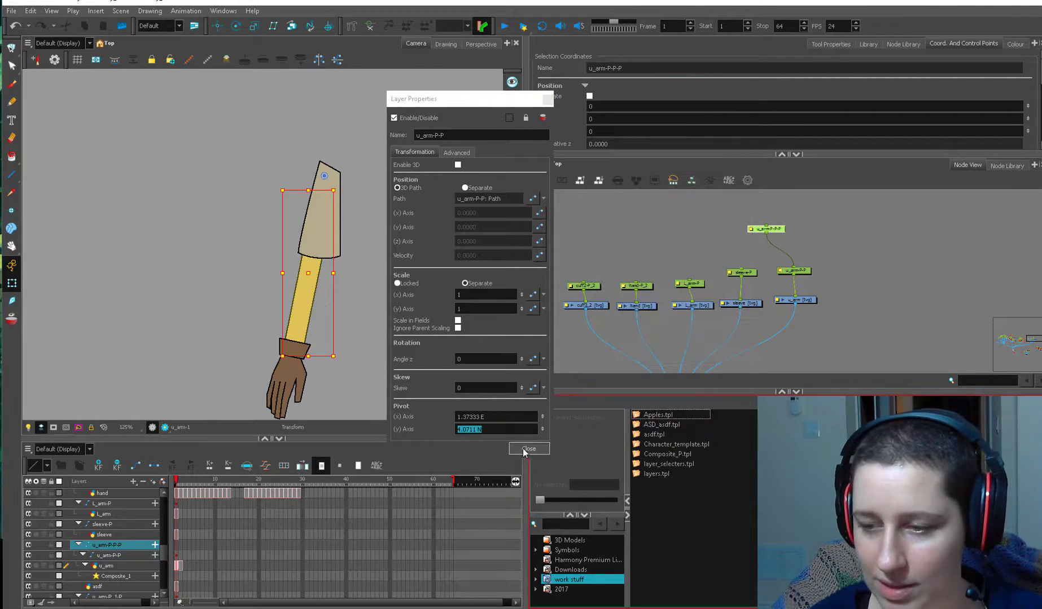
click(528, 449)
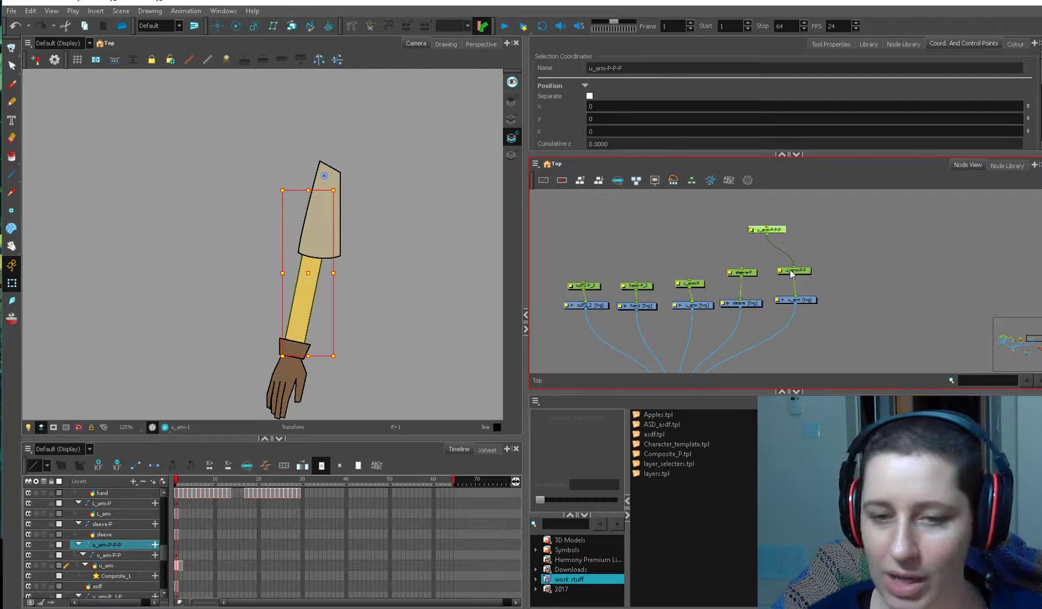
click(791, 271)
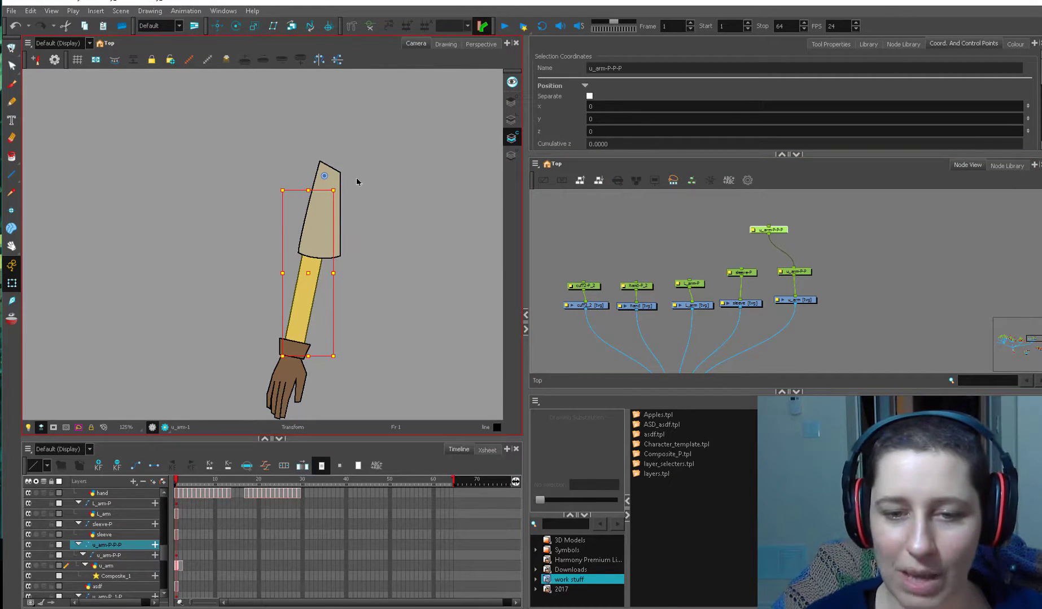
mouse_move(12, 294)
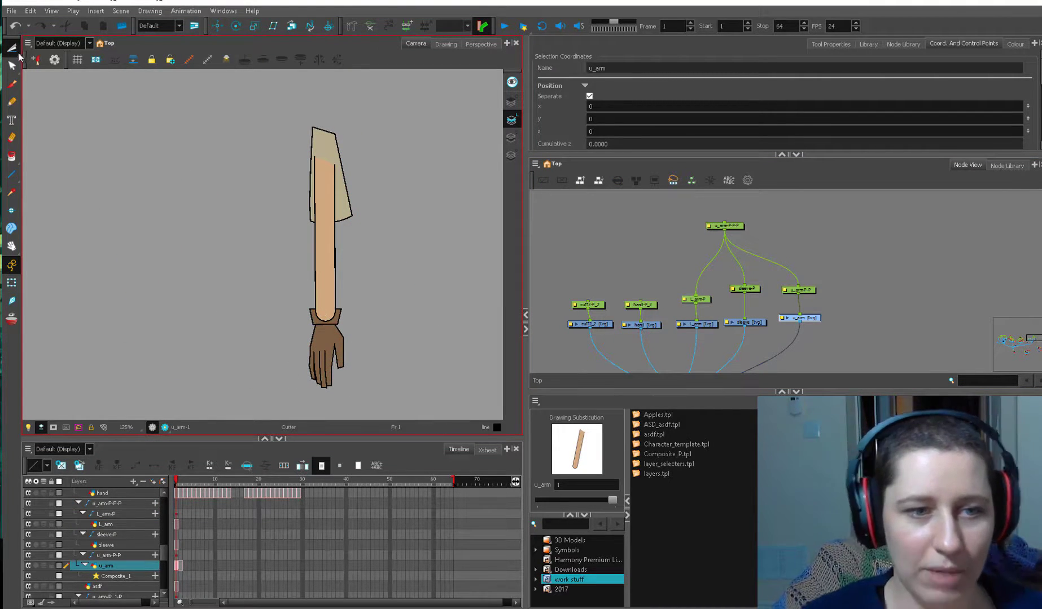
- Switch from the Select tool to the Cutter tool
click(12, 47)
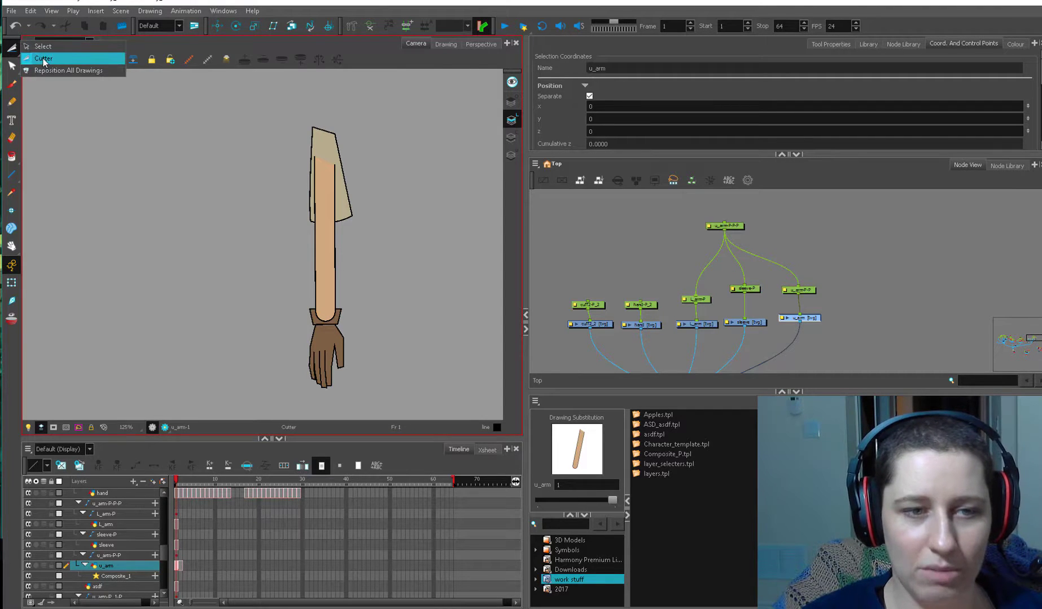
click(37, 60)
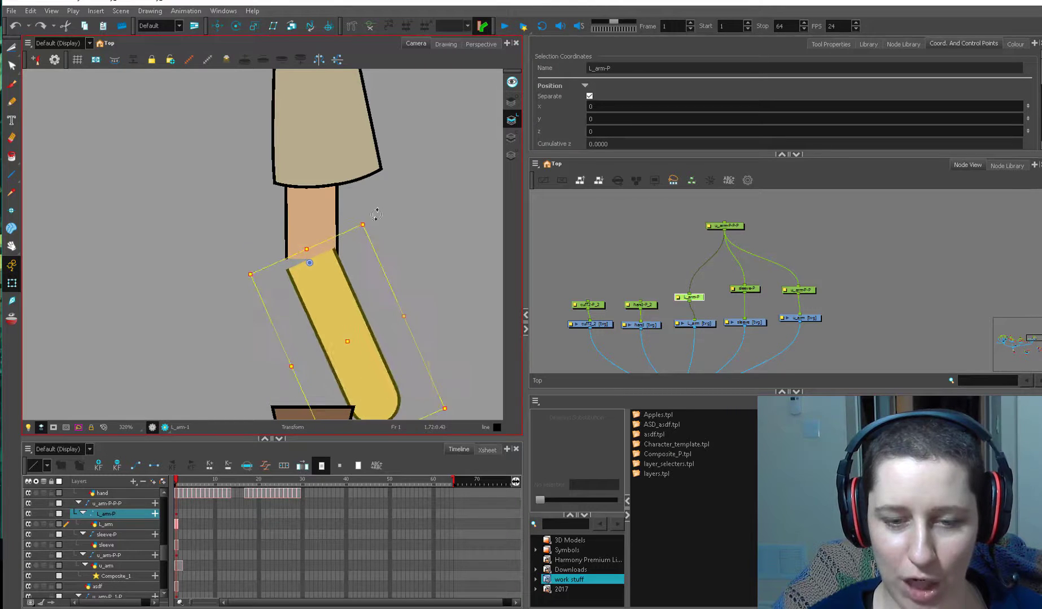
- Straighten l_arm-P, enable Light Table, and draw an Ellipse circle at the elbow
click(105, 525)
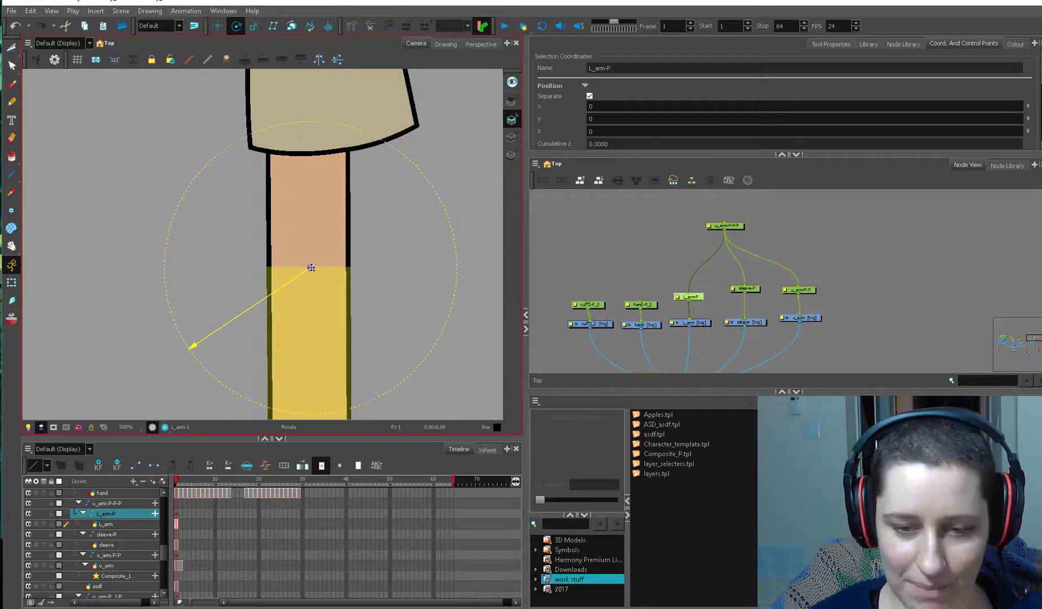
right_click(311, 268)
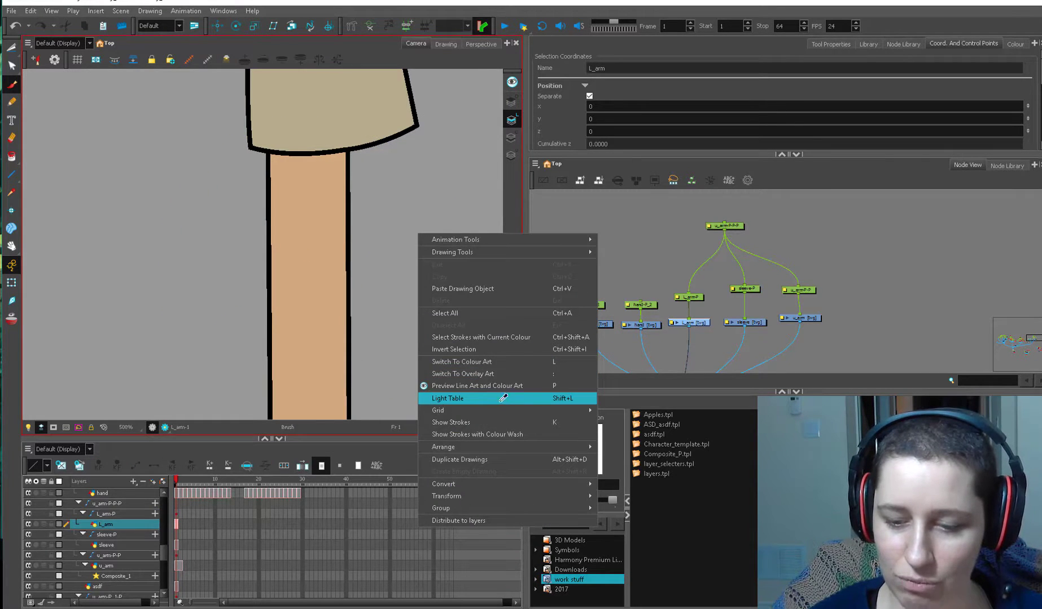
click(447, 398)
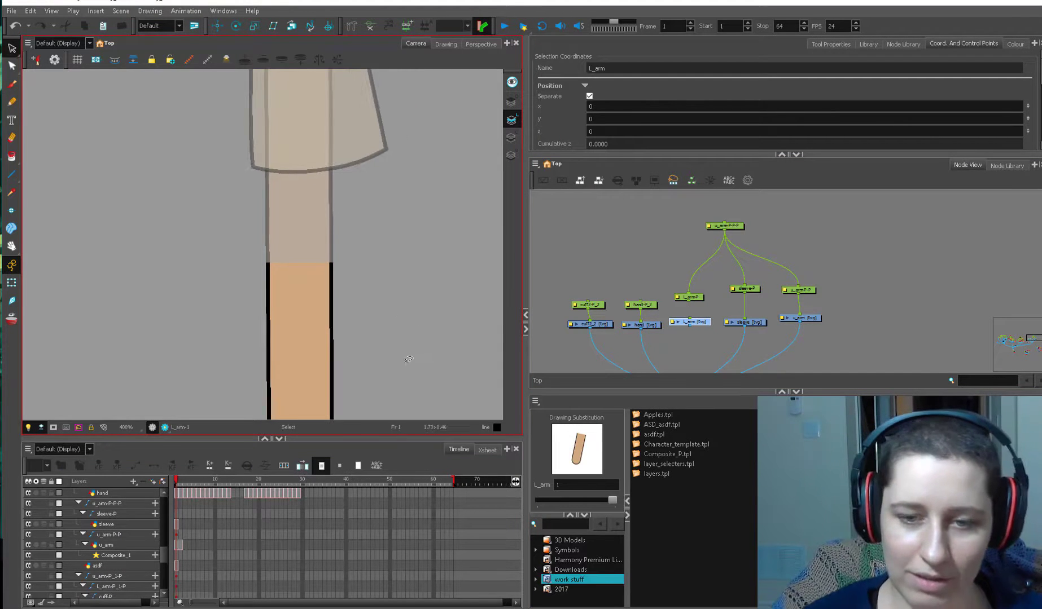
scroll(up, 3)
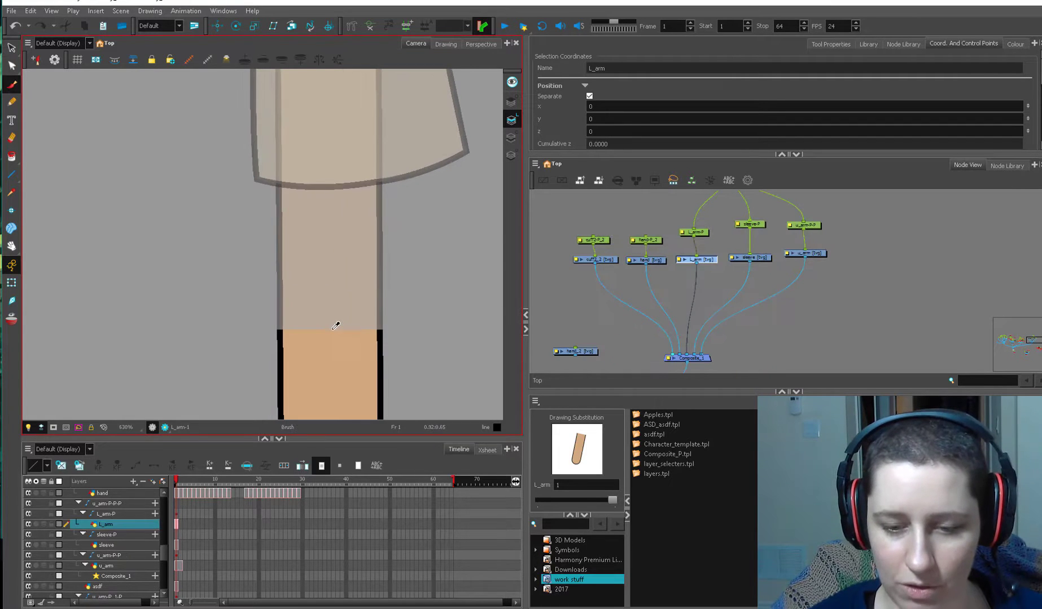
click(11, 175)
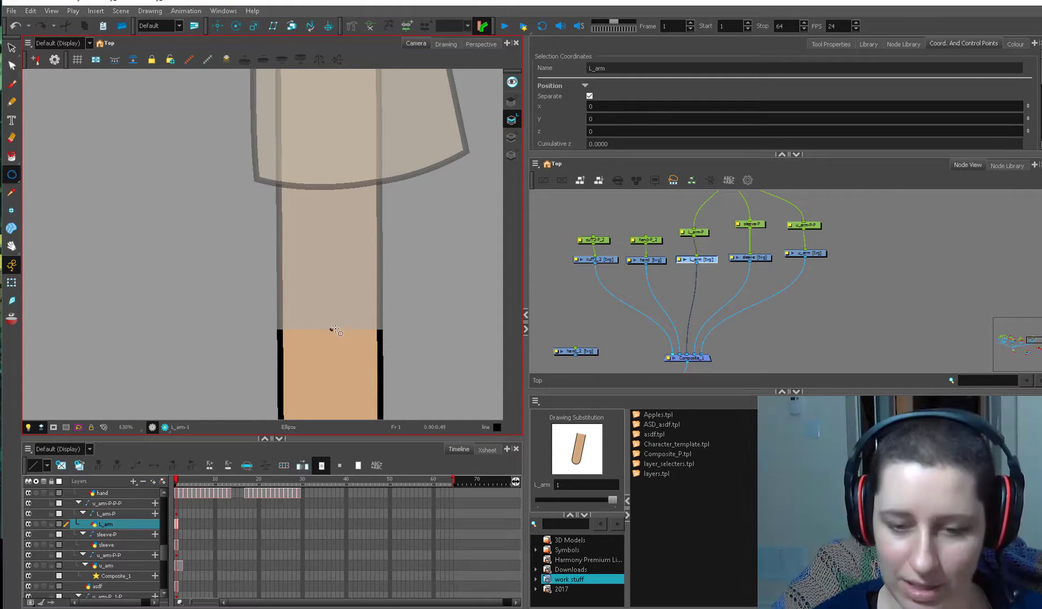
click(12, 175)
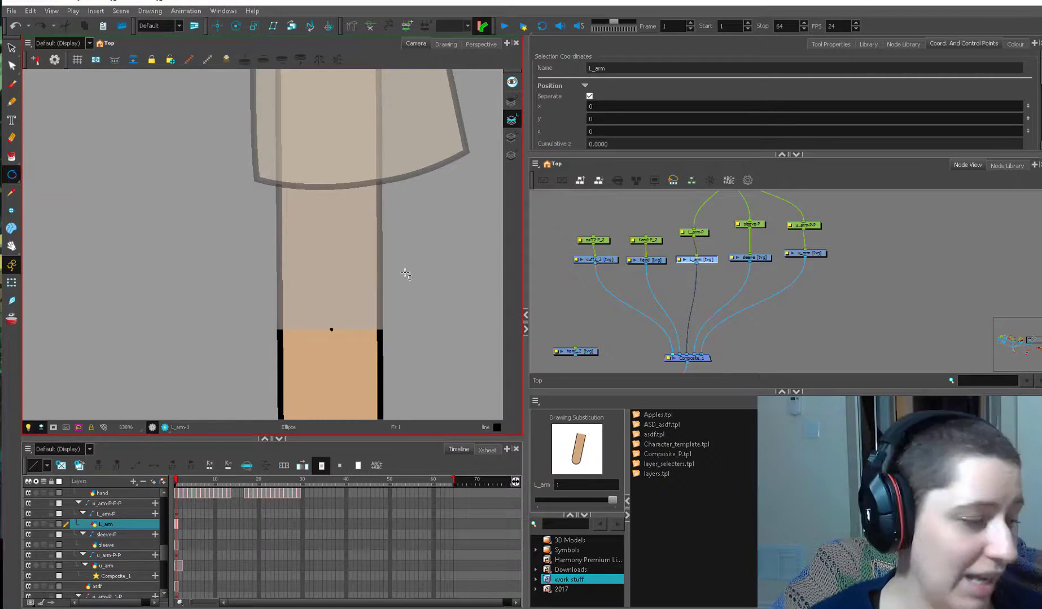
mouse_move(354, 295)
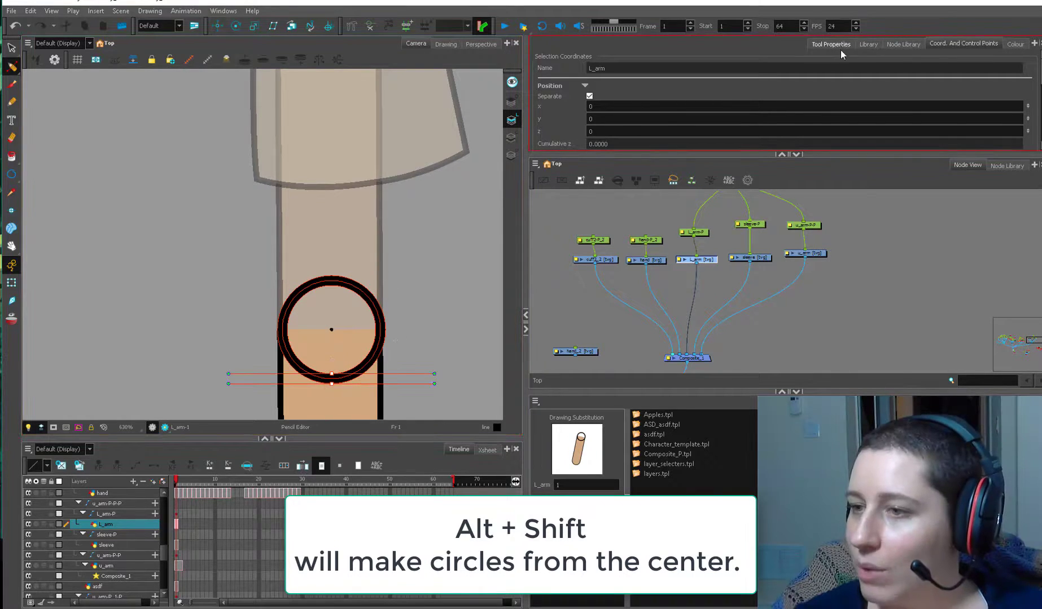
- Set the l_arm pivot on the elbow circle and rotate the lower arm sideways
click(829, 44)
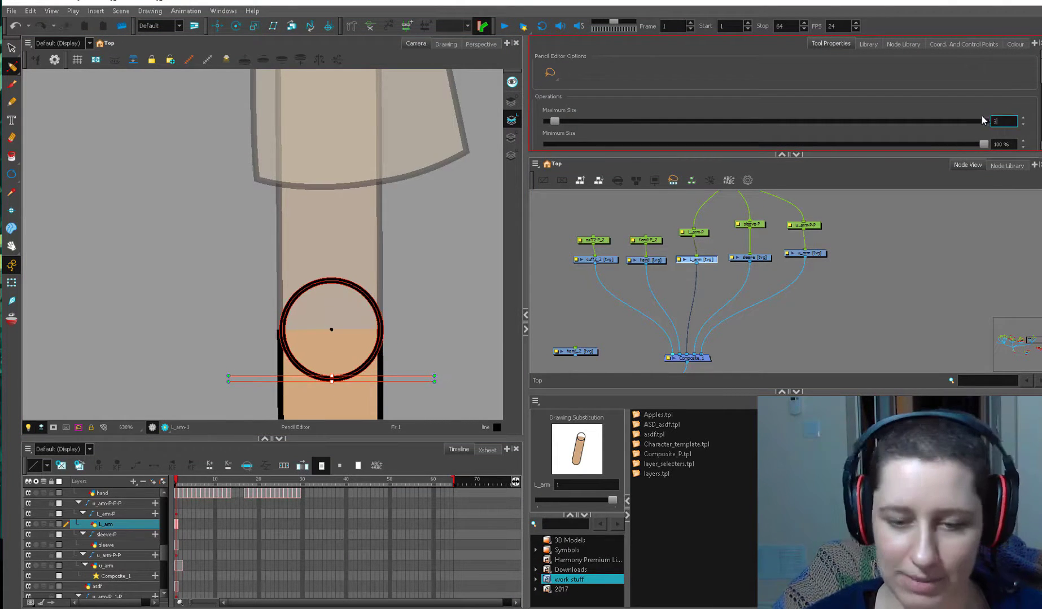
click(11, 48)
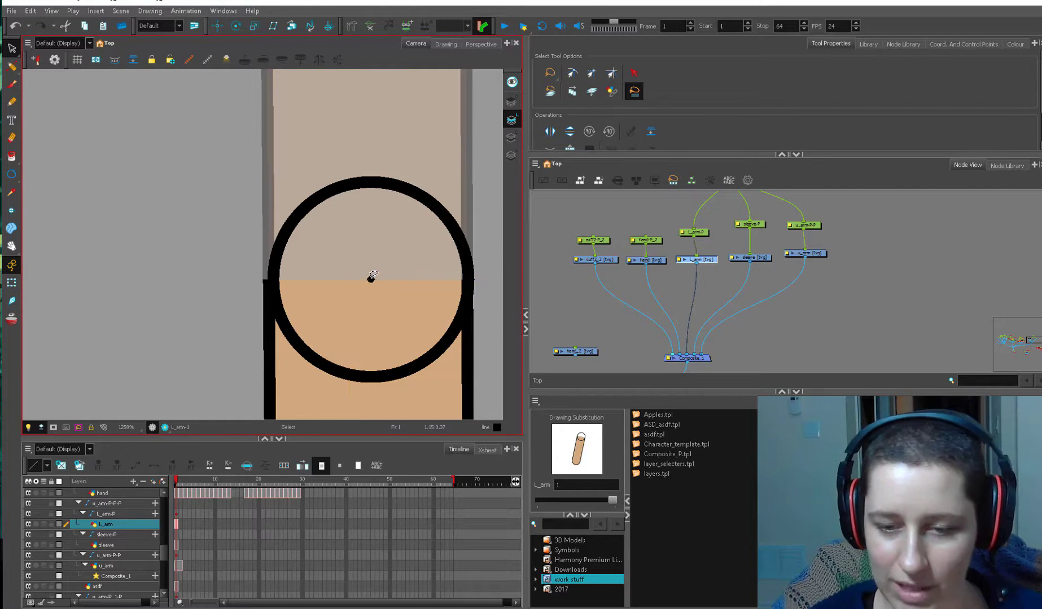
click(370, 278)
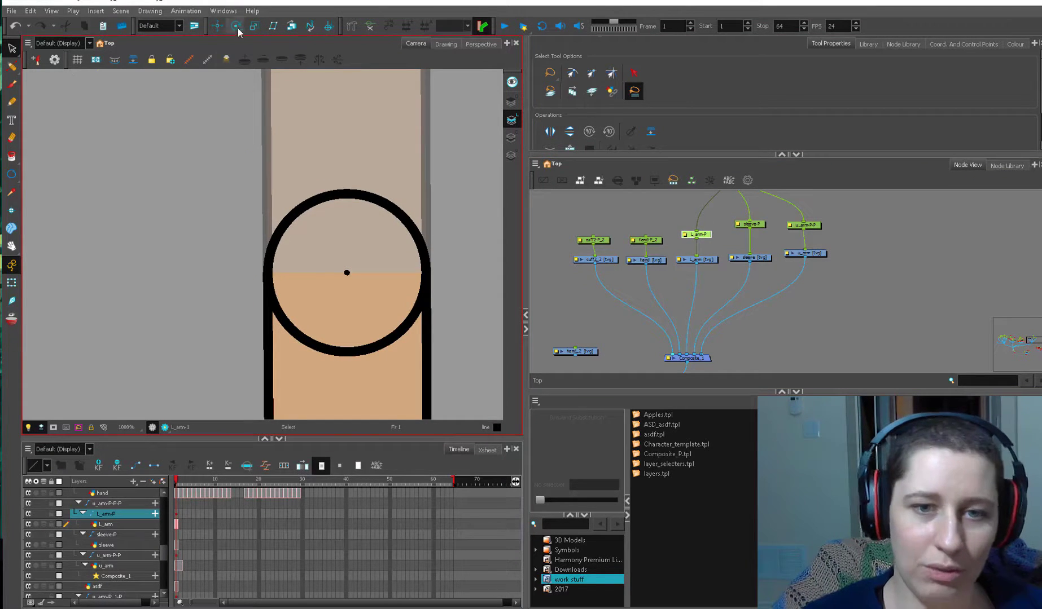
click(235, 25)
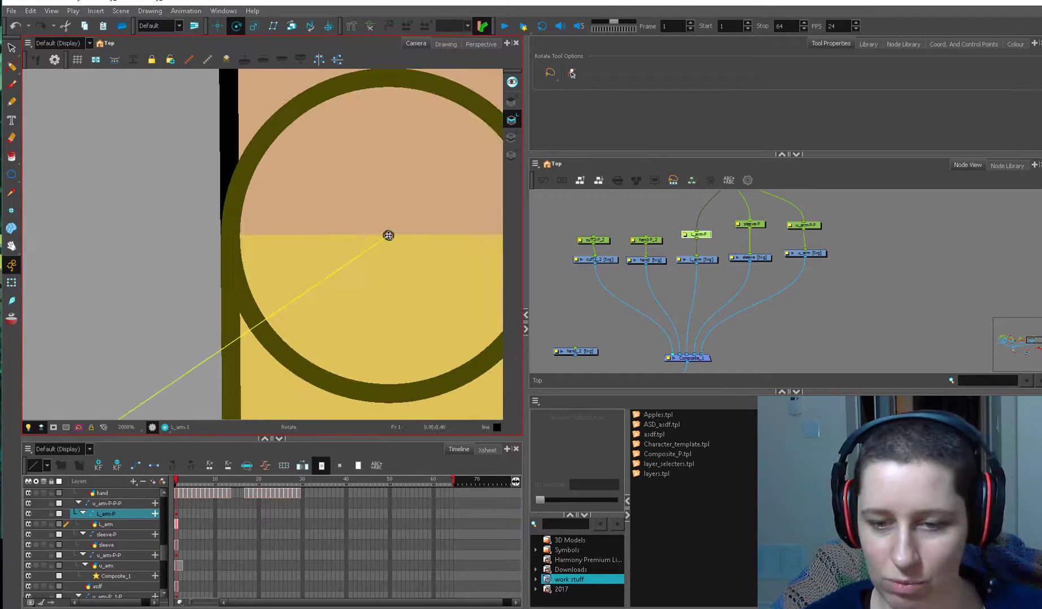
click(11, 48)
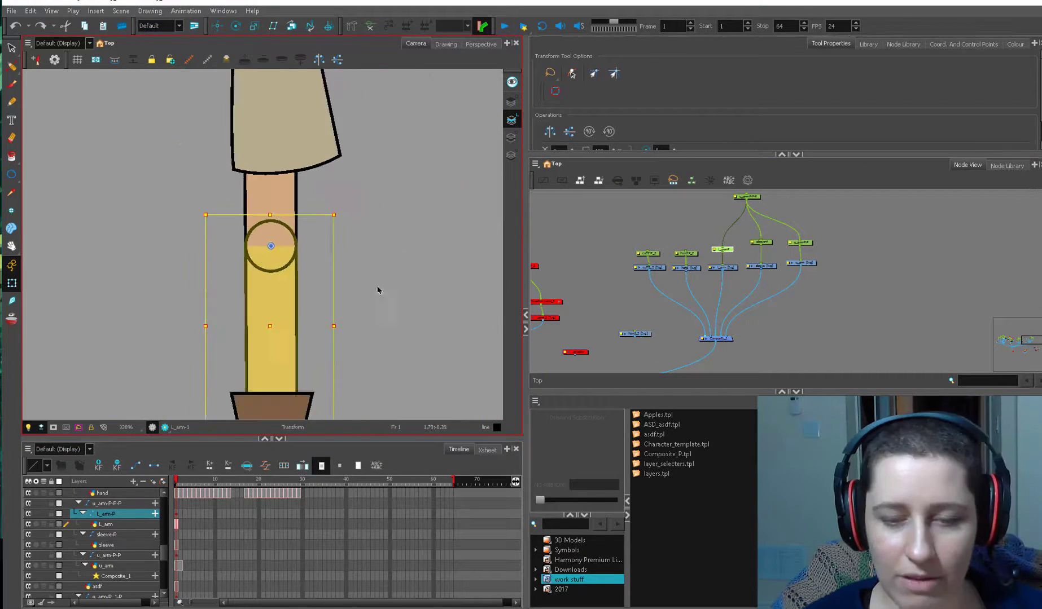
click(11, 68)
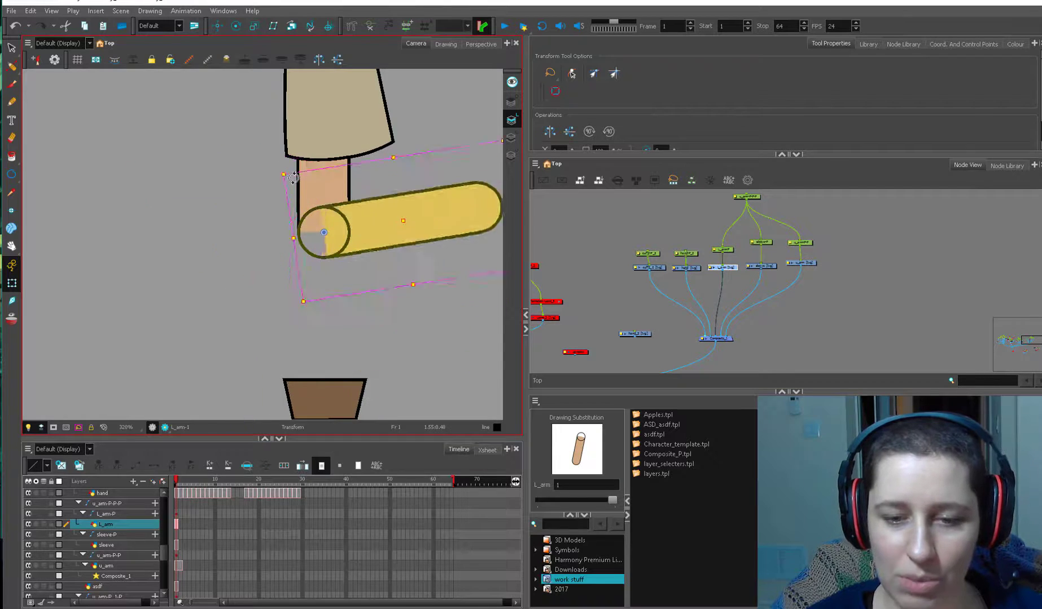
- Try the Brush and Ellipse tools around the elbow, leaving the l_arm hanging straight
click(11, 83)
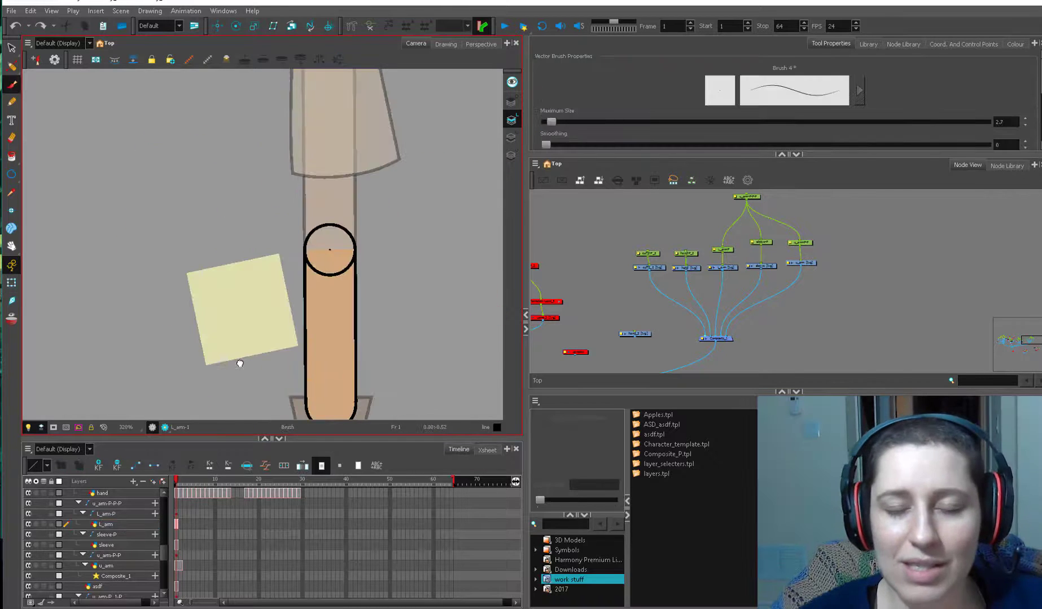
click(12, 174)
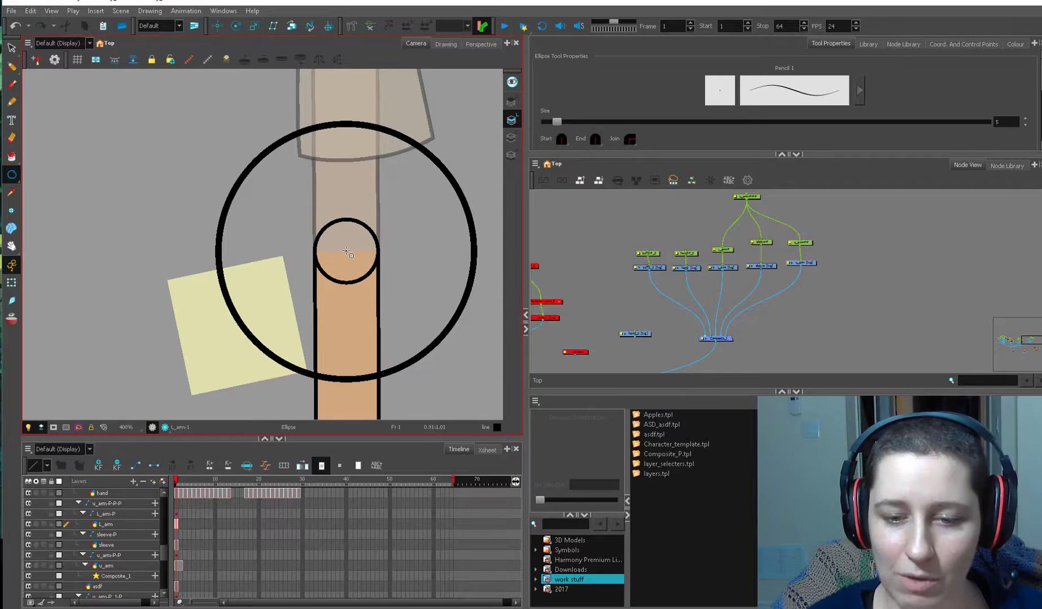
scroll(down, 3)
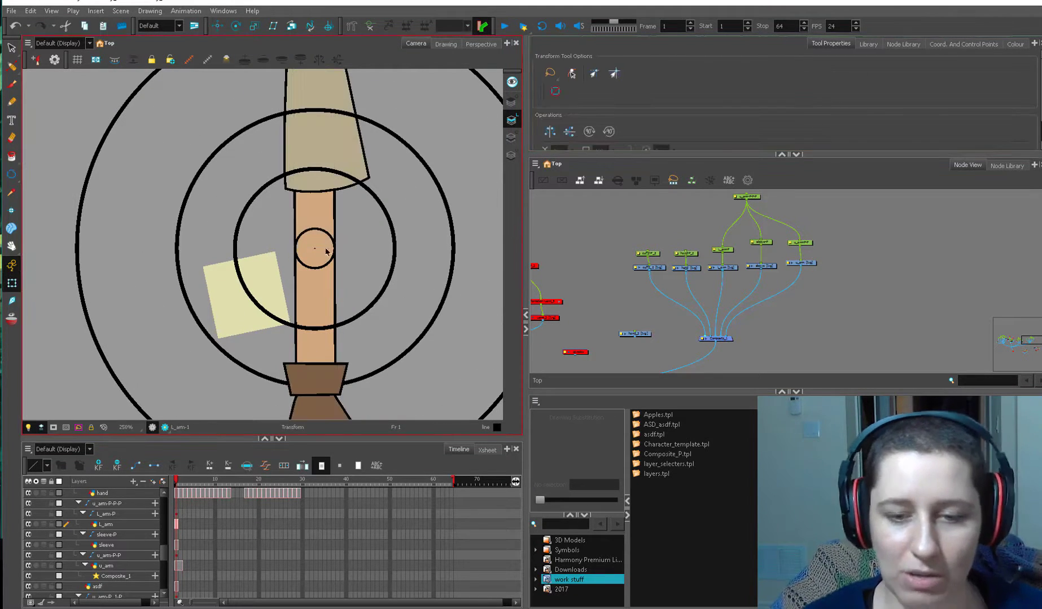
click(11, 174)
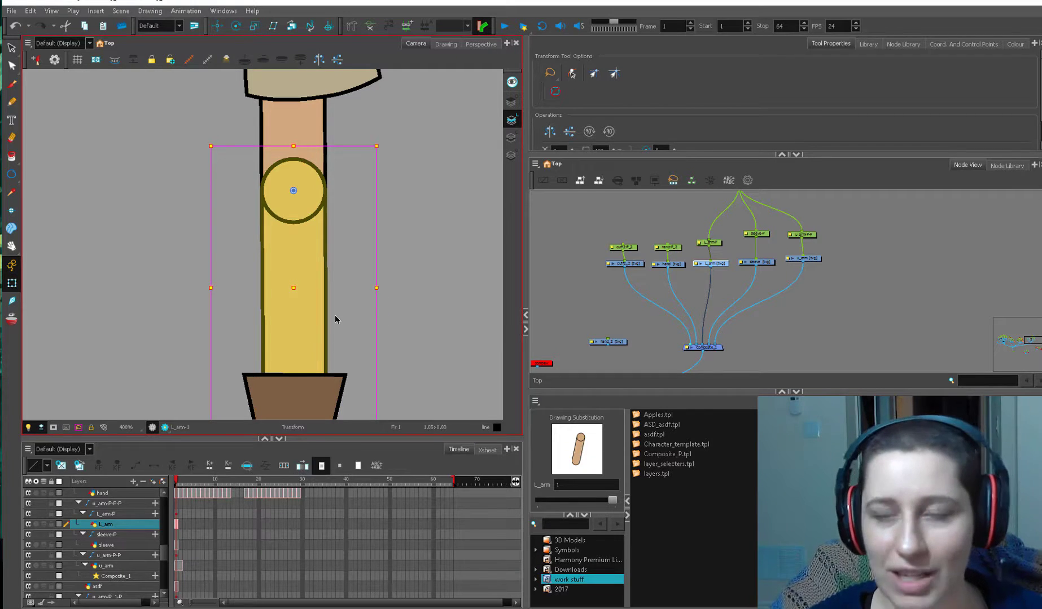
mouse_move(432, 319)
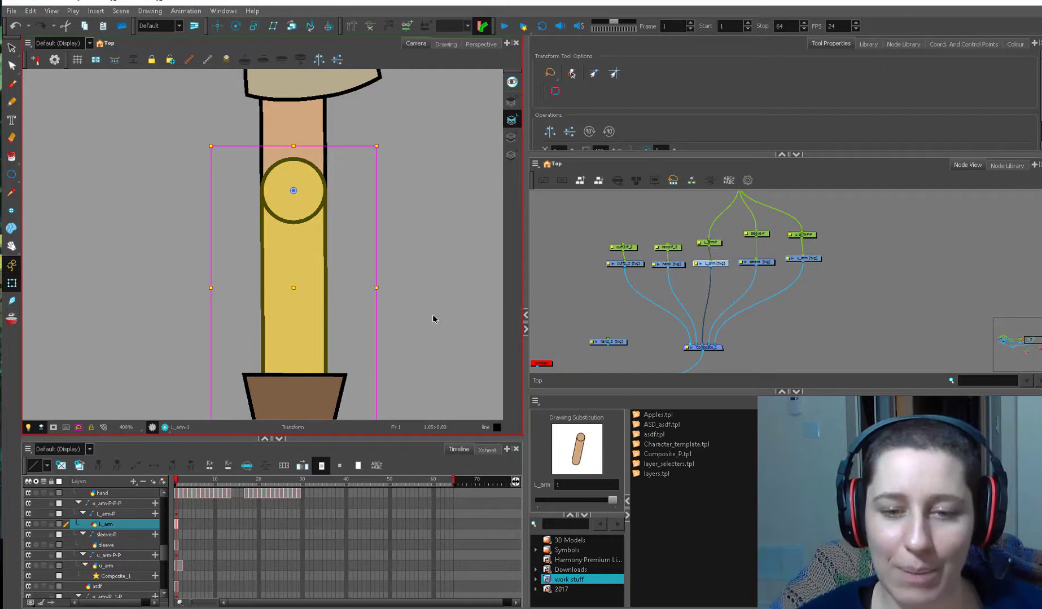
- Zoom out the Camera view to show the whole straight arm with cuff and hand
scroll(down, 3)
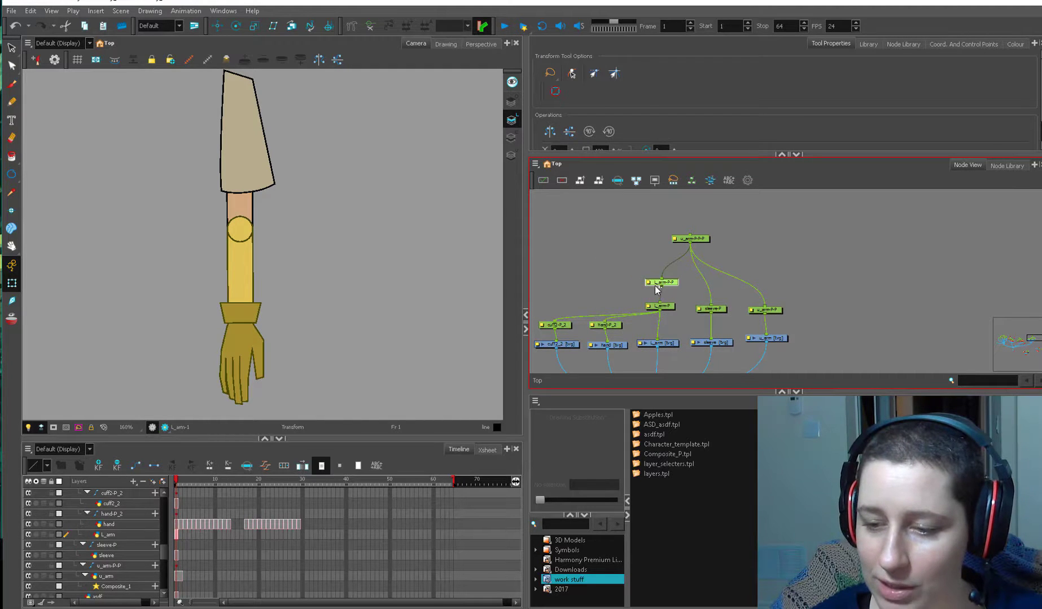
- Select the cuff piece with the Transform tool
click(660, 282)
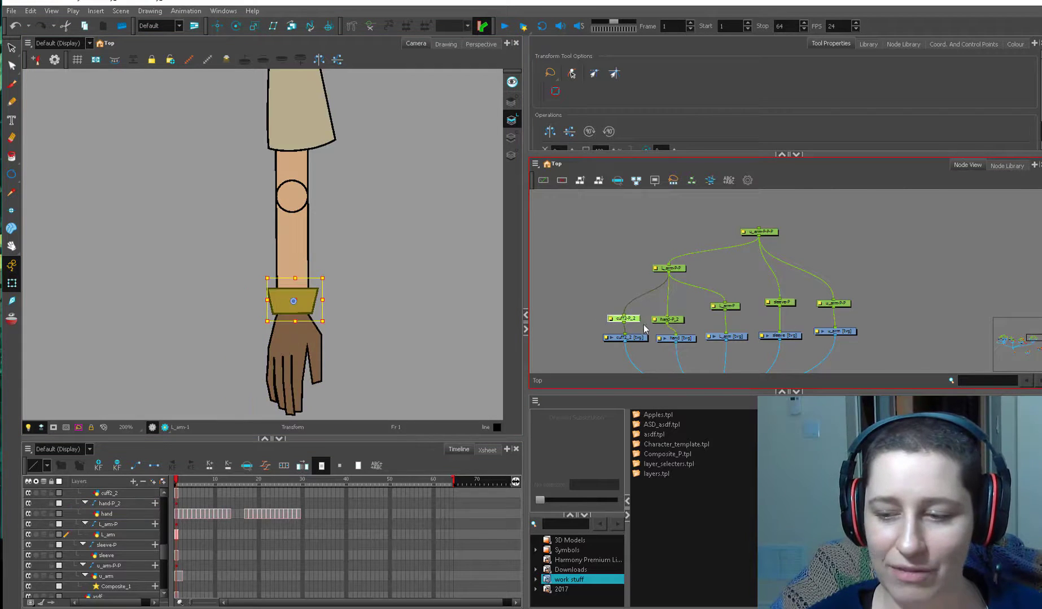
mouse_move(655, 313)
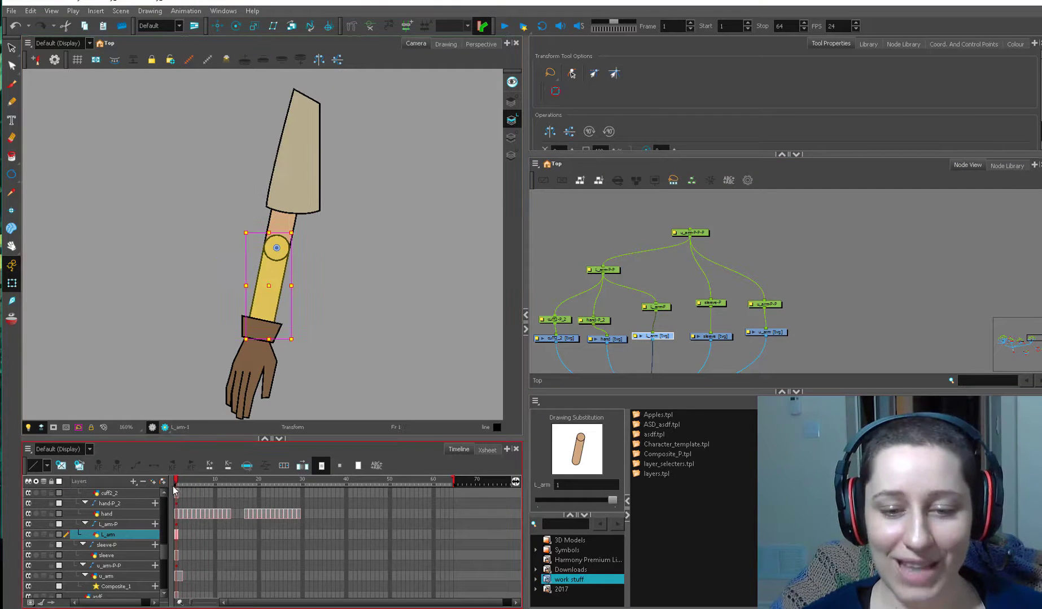
- Select the elbow circle and use the Cutter tool on the u_arm drawing's bottom end
click(85, 525)
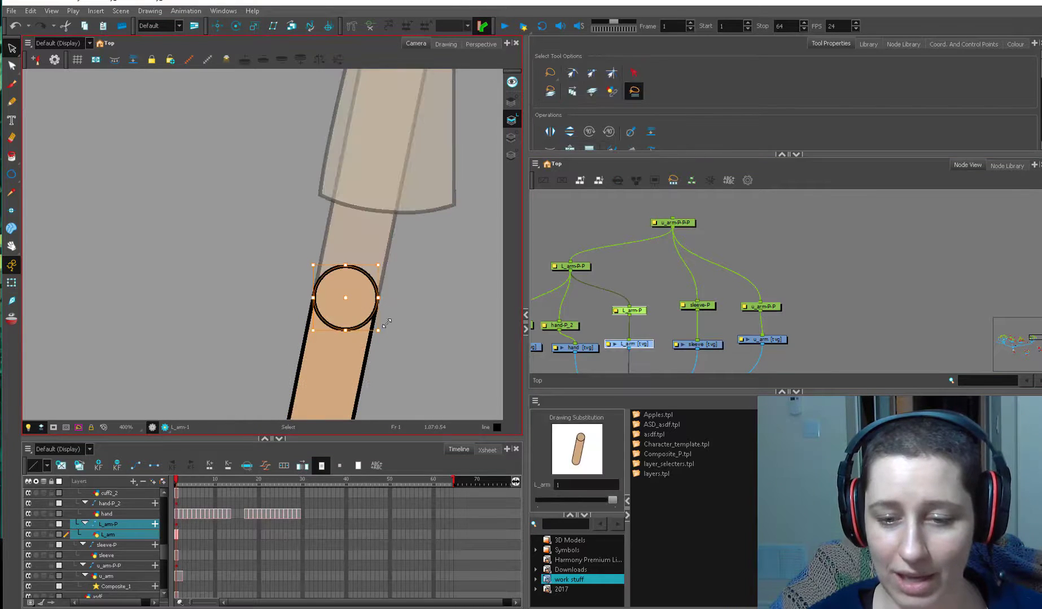
click(762, 339)
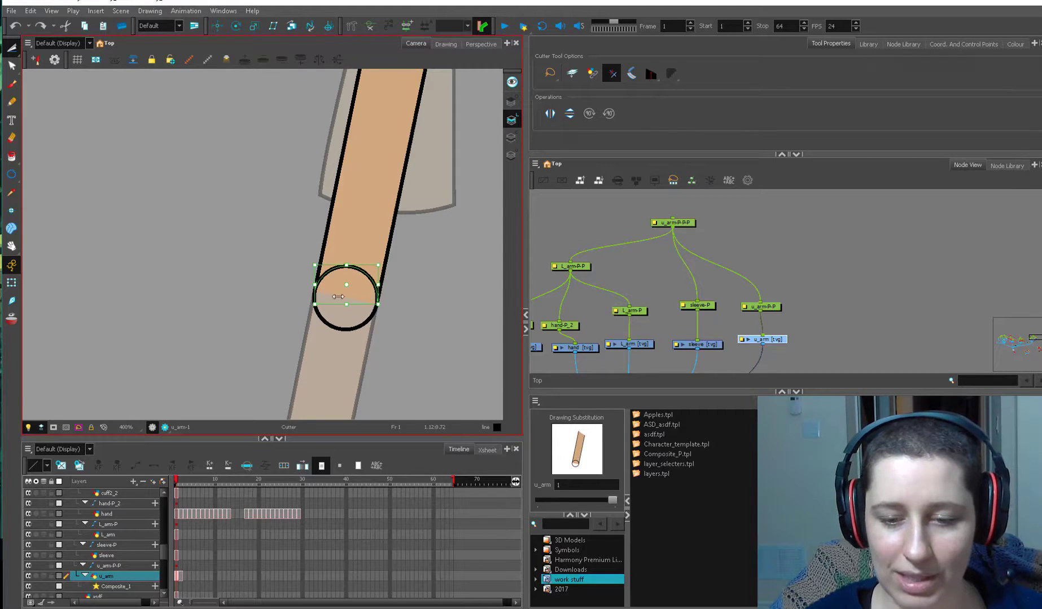
mouse_move(372, 192)
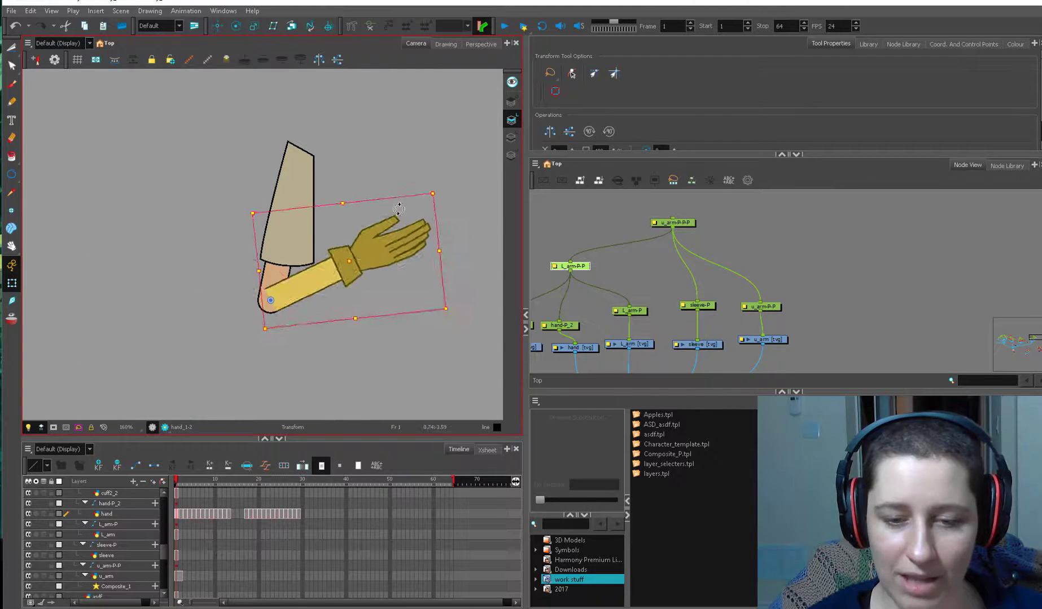
- Reset the arm to its straight rest pose and select the l_arm drawing node
click(106, 534)
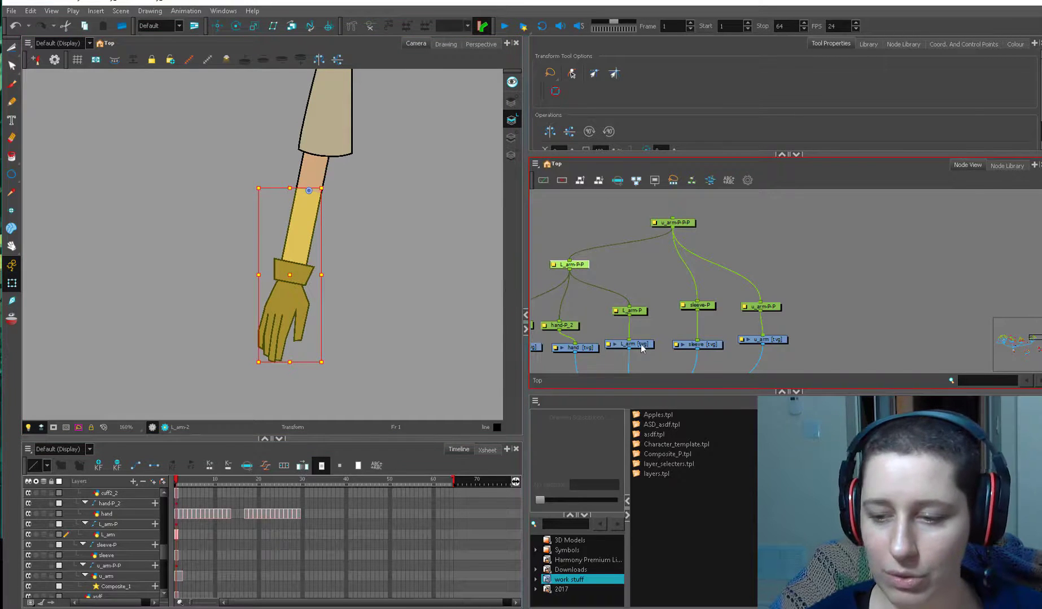
click(11, 84)
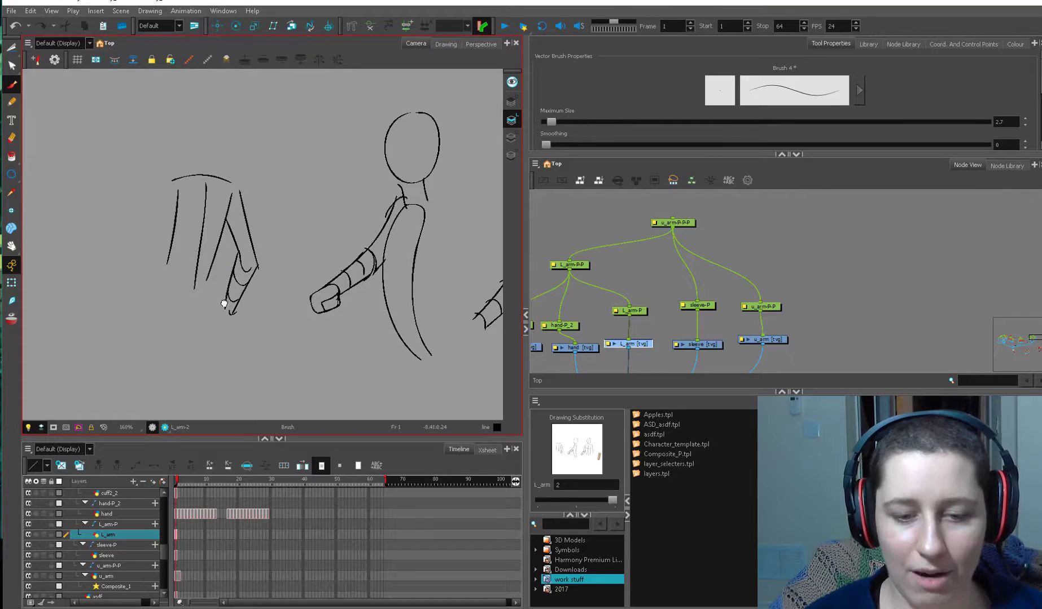
- Switch back to the u_arm drawing layer
click(12, 48)
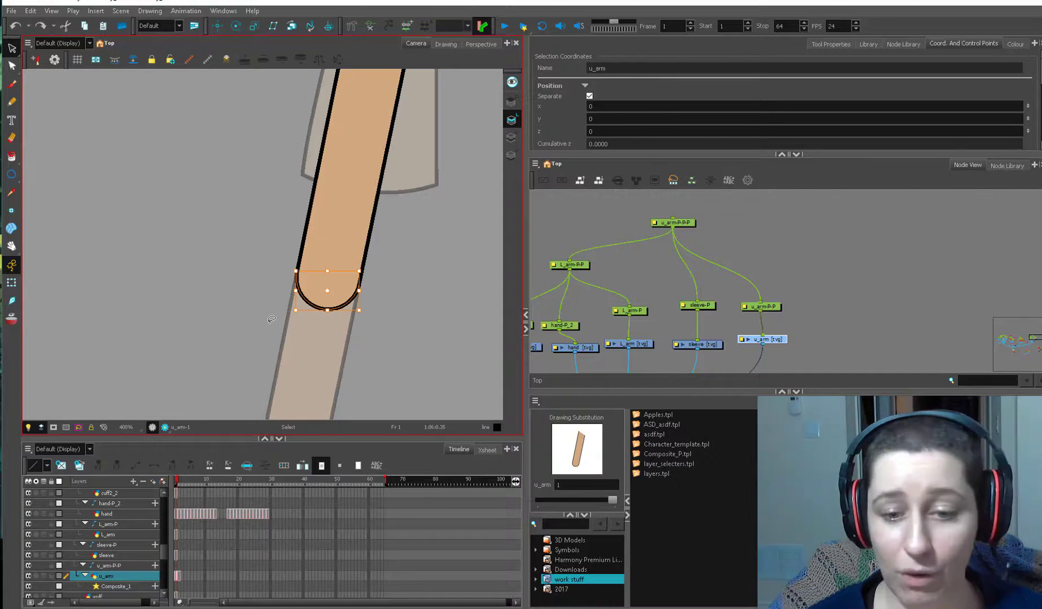
- Place the whole elbow circle atop the second l_arm drawing, then reselect the u_arm layer
scroll(up, 3)
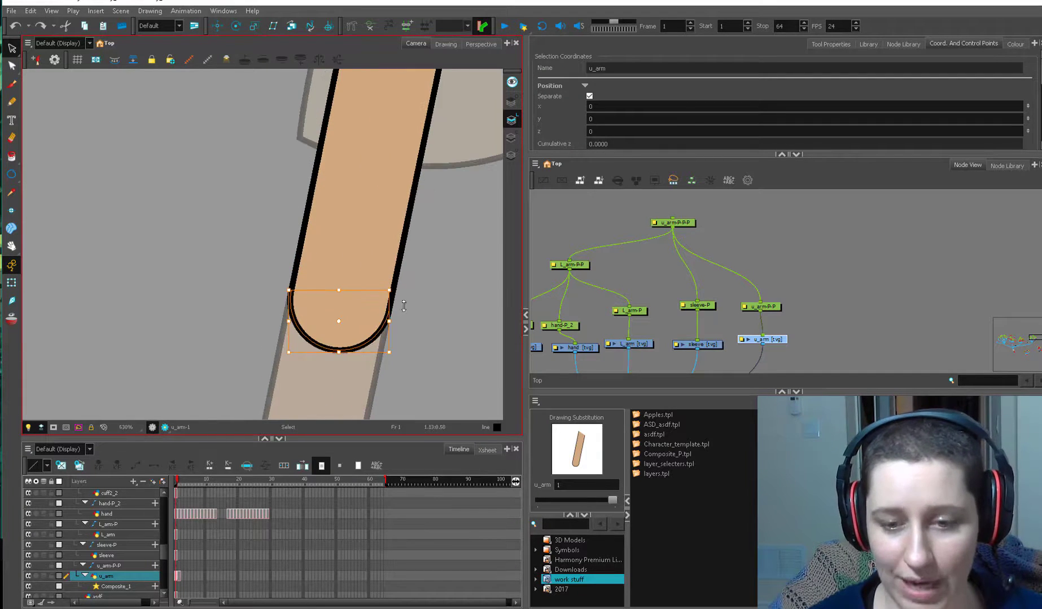
click(10, 175)
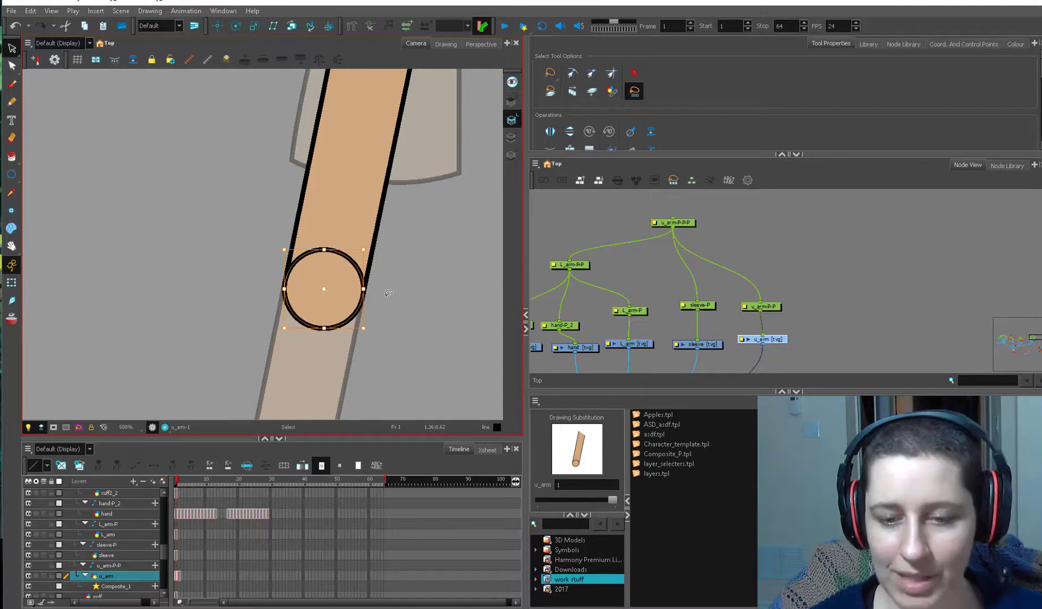
click(628, 344)
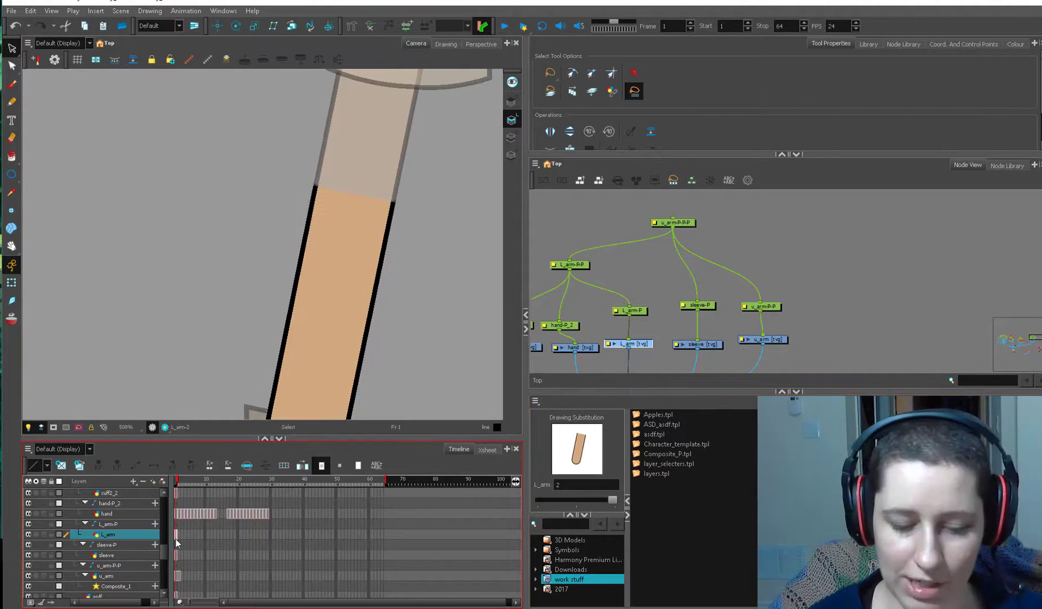
click(658, 415)
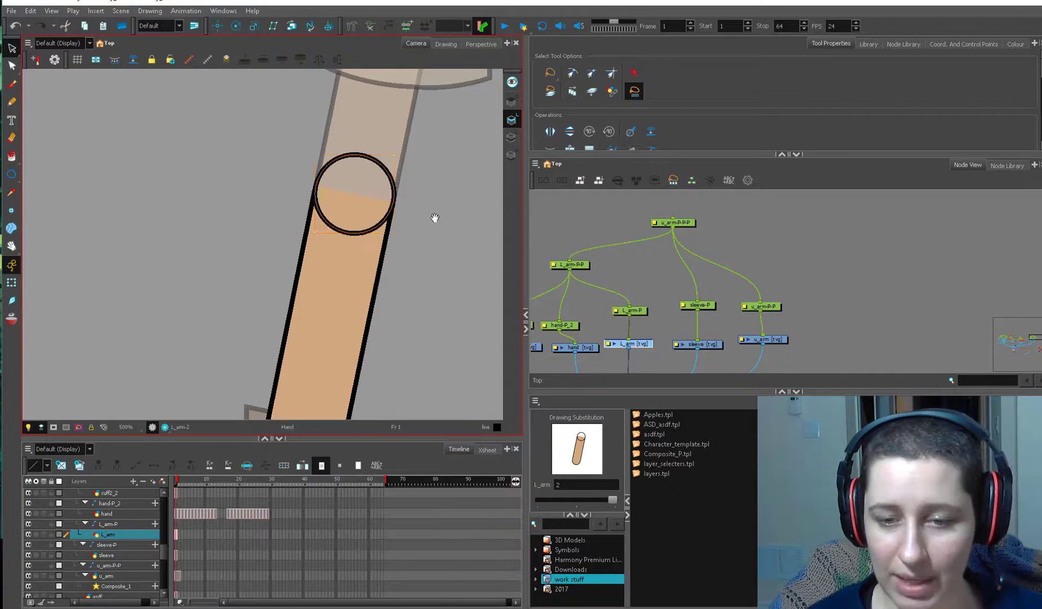
click(11, 48)
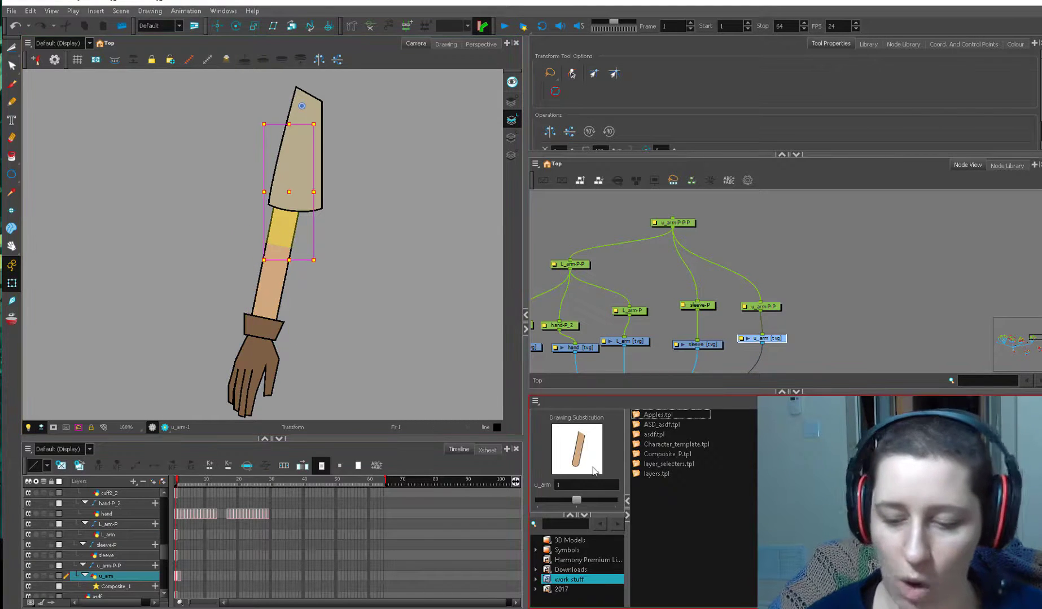
click(107, 503)
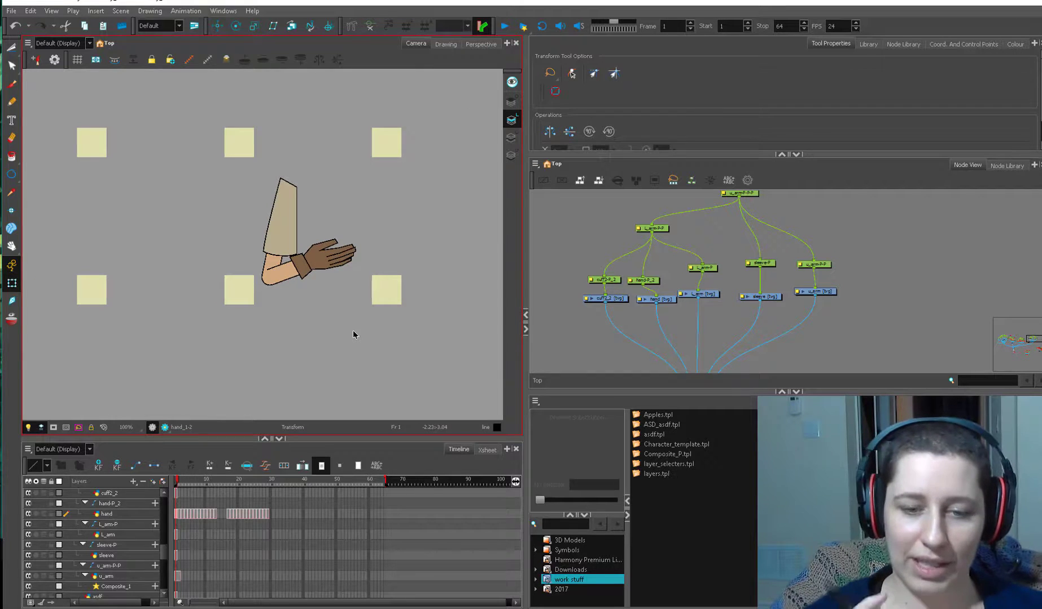
- Select the cuff at the wrist to show its cuff2_2 drawing substitutions
click(110, 494)
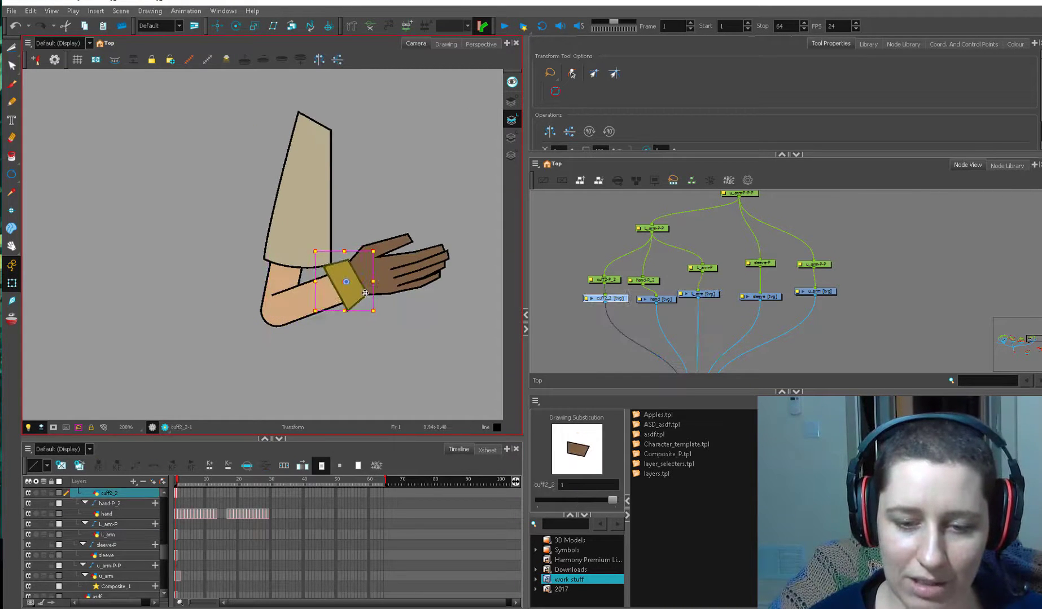